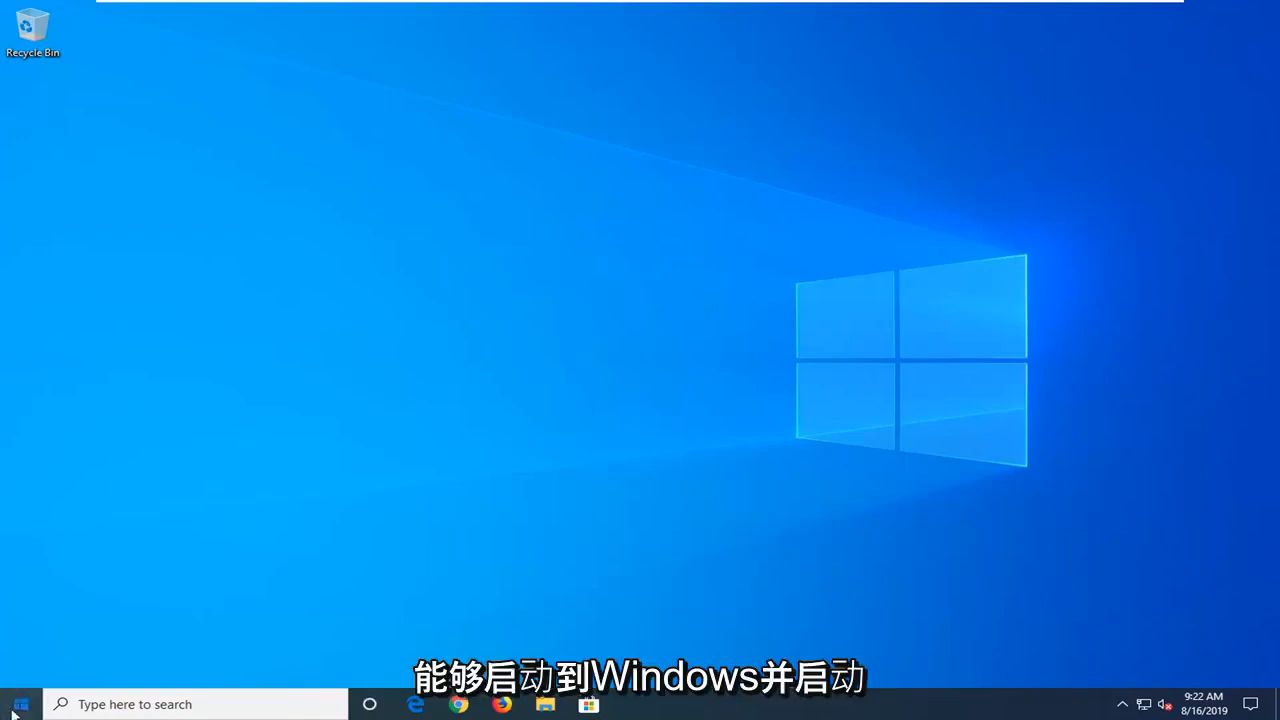
Restart Windows 10 with Shift held so it boots into the recovery environment.
{"action": "left_click", "coordinate": [17, 704]}
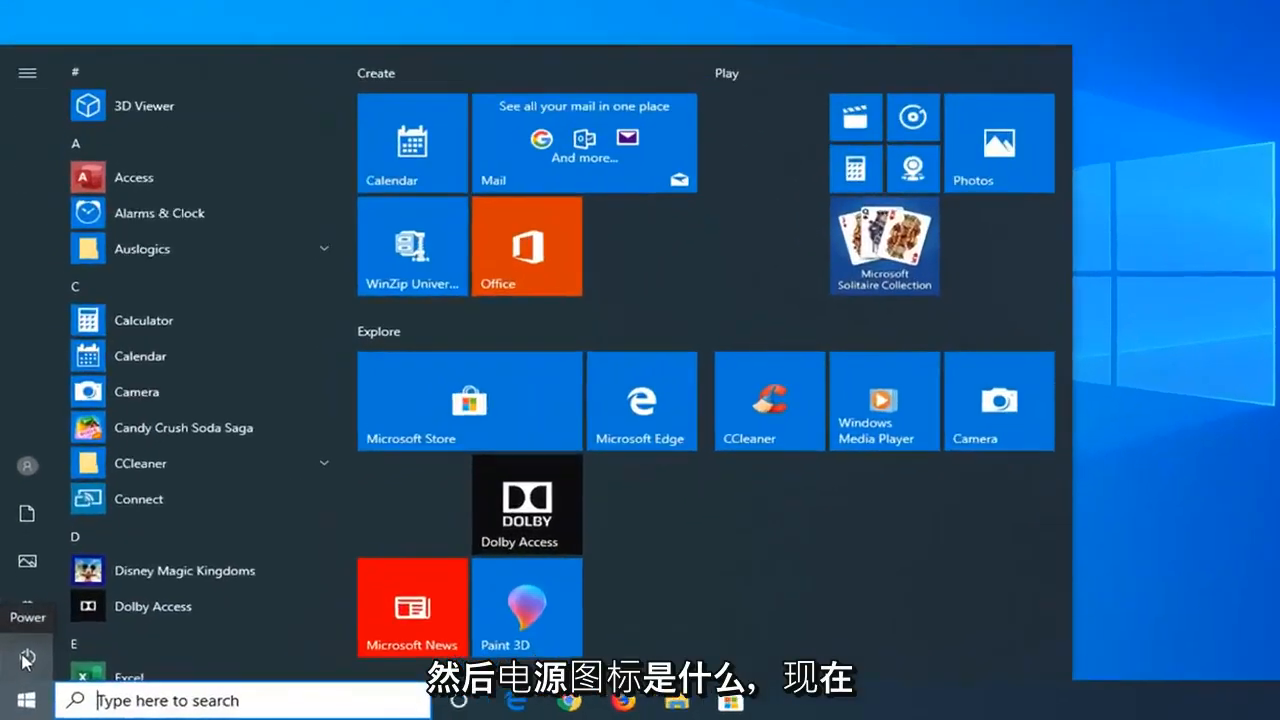
{"action": "left_click", "coordinate": [27, 632]}
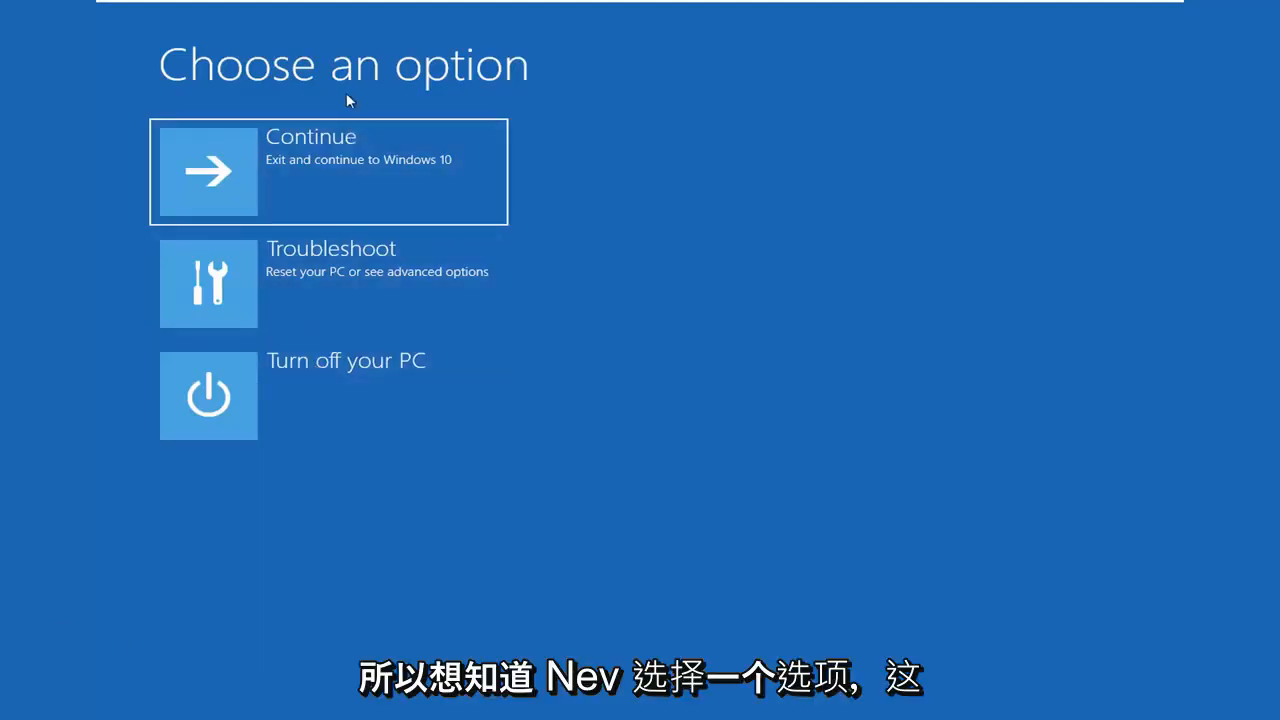
{"action": "mouse_move", "coordinate": [410, 540]}
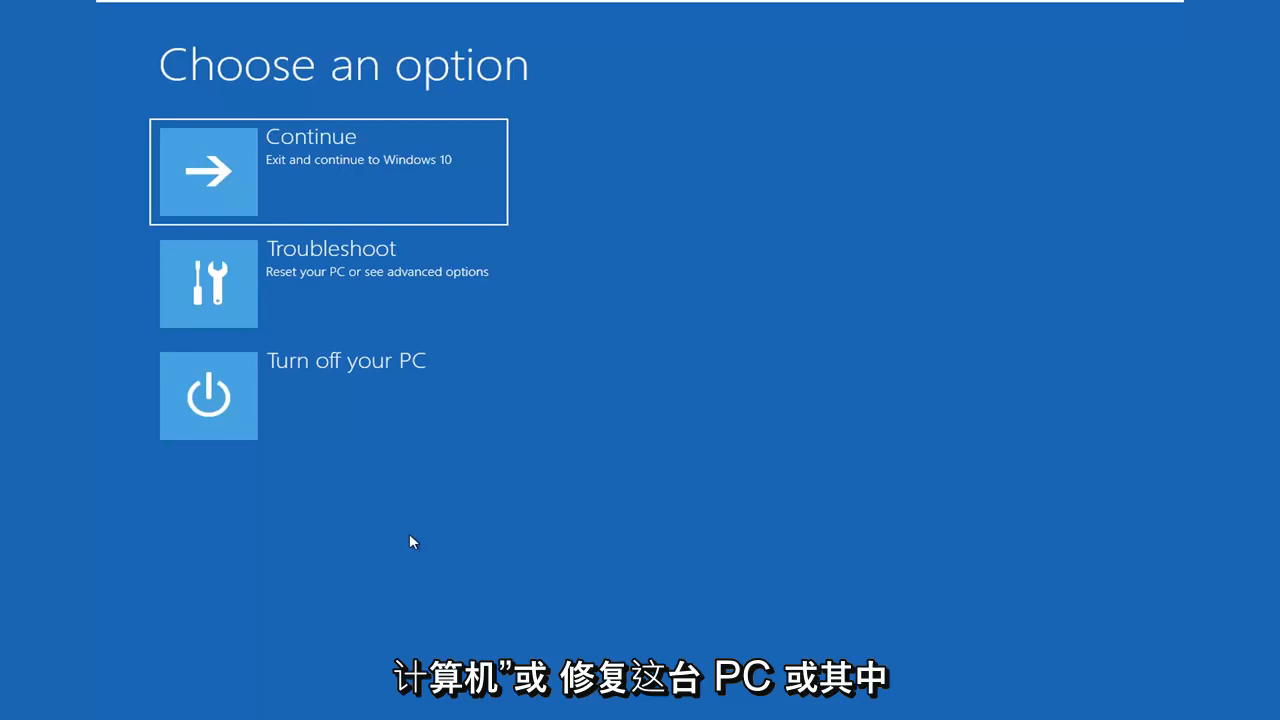
{"action": "mouse_move", "coordinate": [573, 361]}
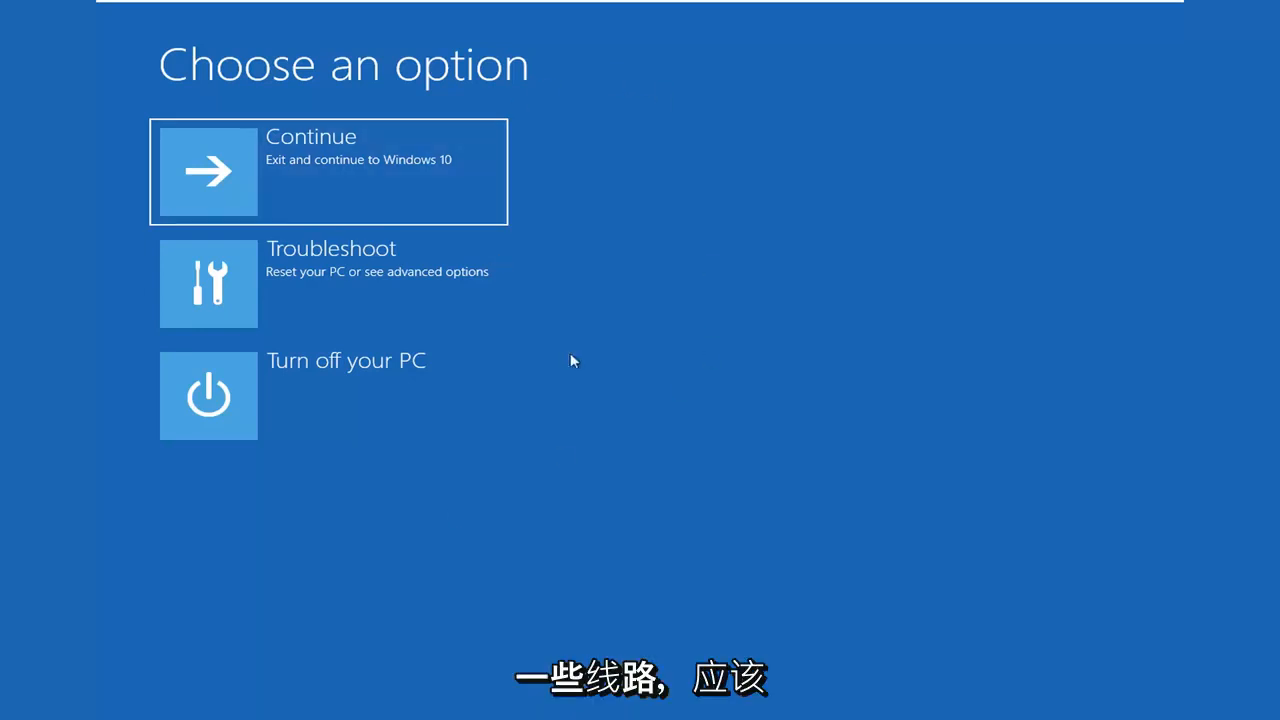
{"action": "mouse_move", "coordinate": [224, 108]}
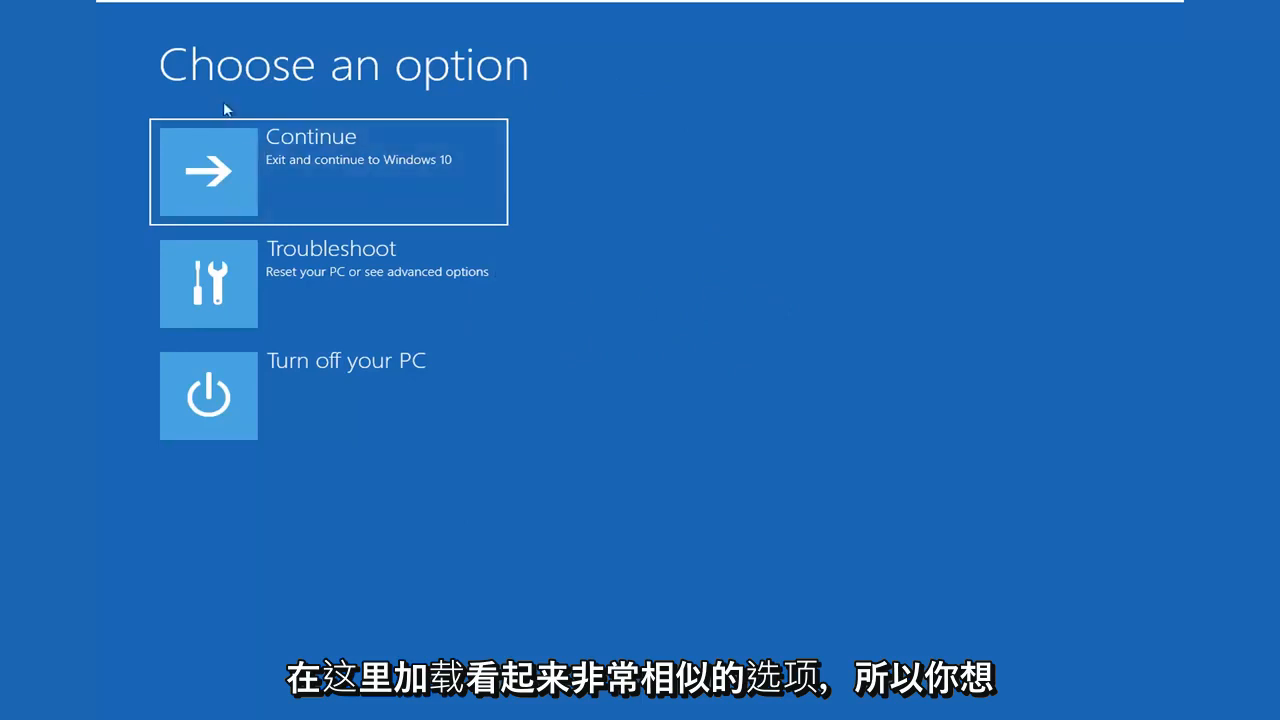
{"action": "mouse_move", "coordinate": [292, 210]}
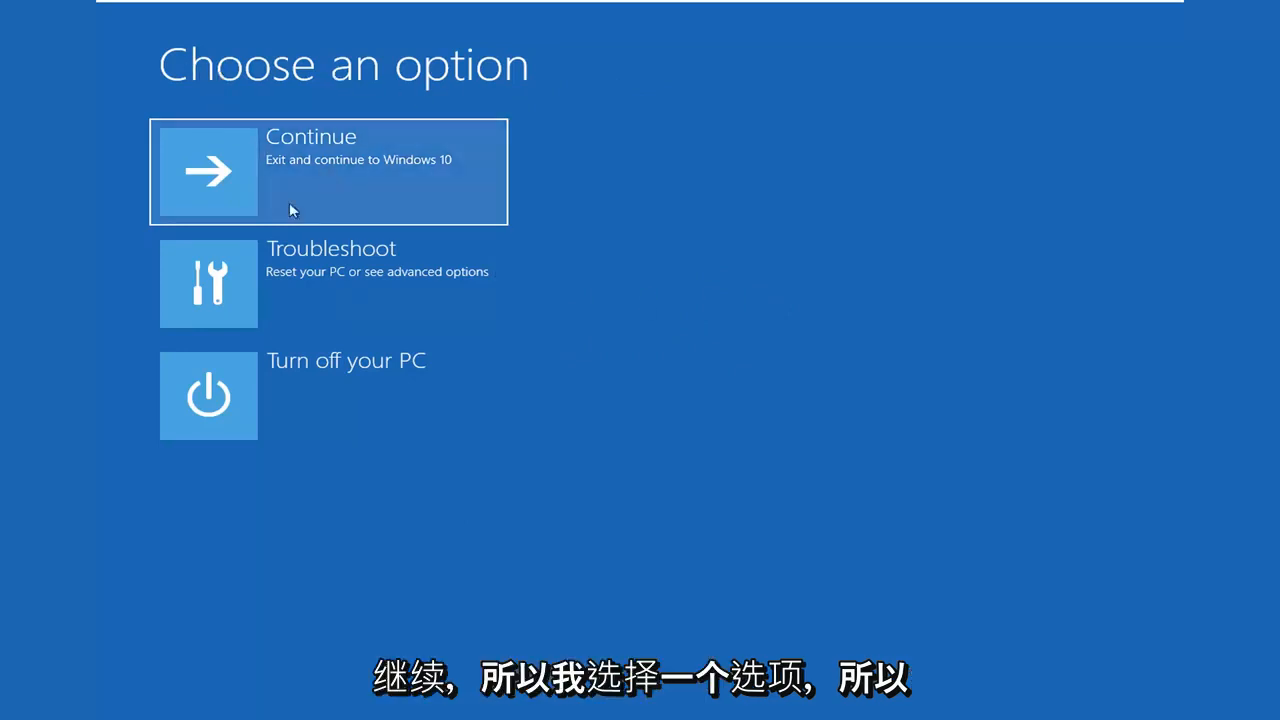
Open Command Prompt via Troubleshoot and then Advanced options.
{"action": "left_click", "coordinate": [328, 283]}
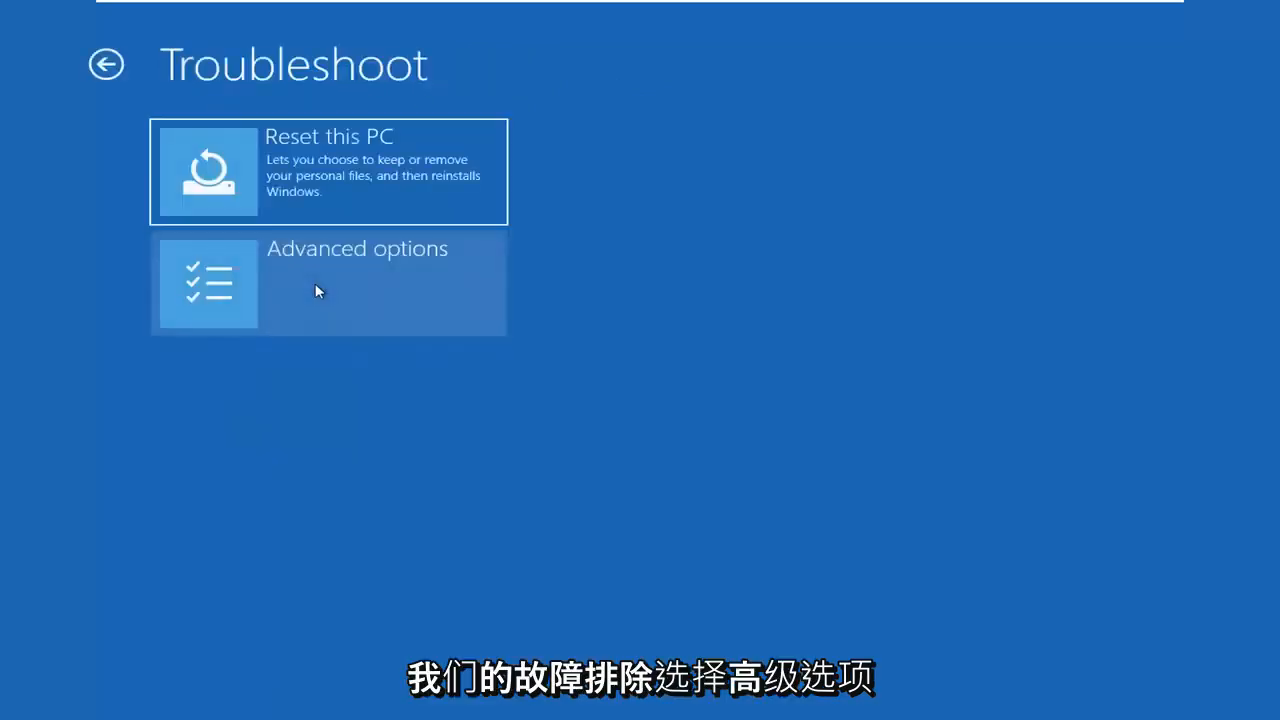
{"action": "left_click", "coordinate": [328, 283]}
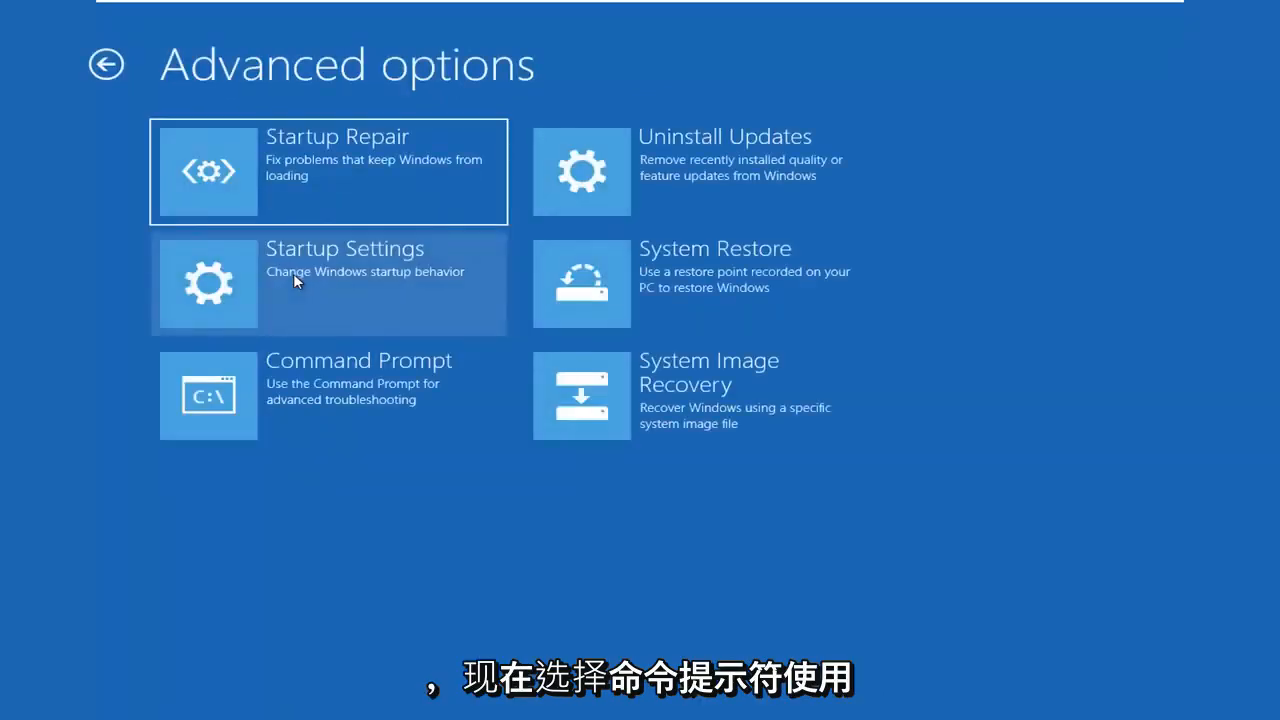
{"action": "mouse_move", "coordinate": [270, 405]}
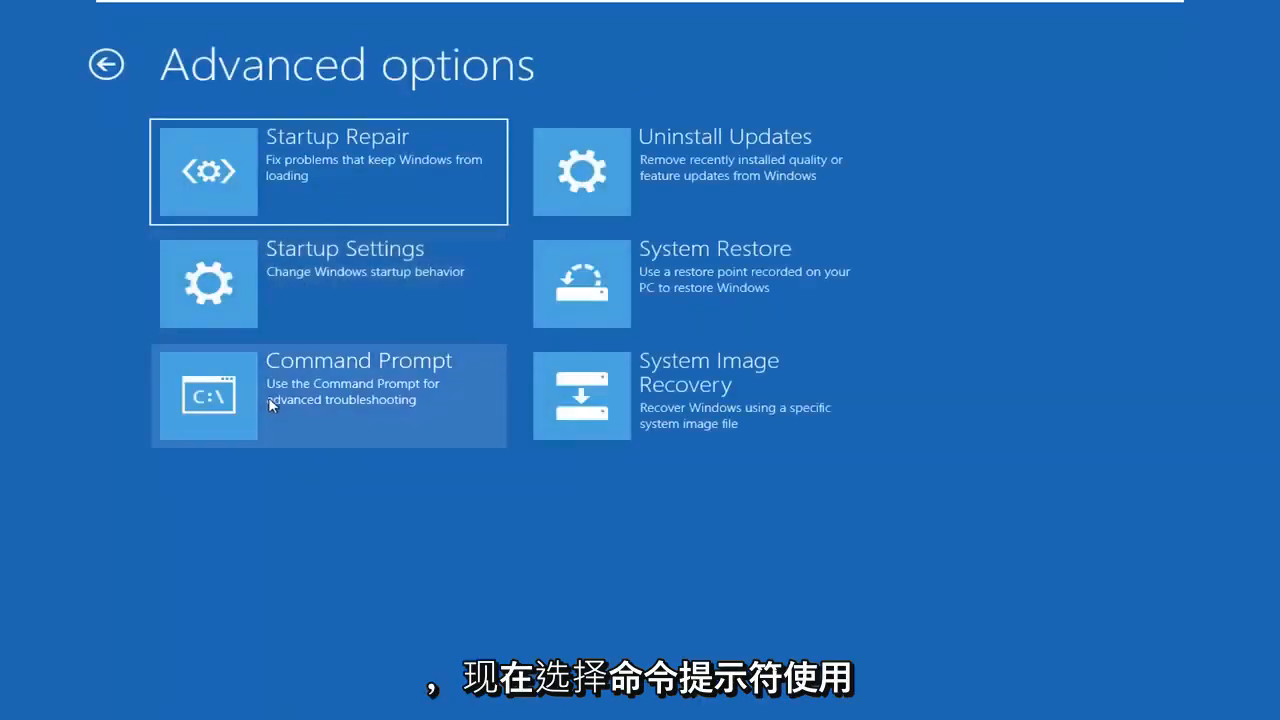
{"action": "left_click", "coordinate": [328, 395]}
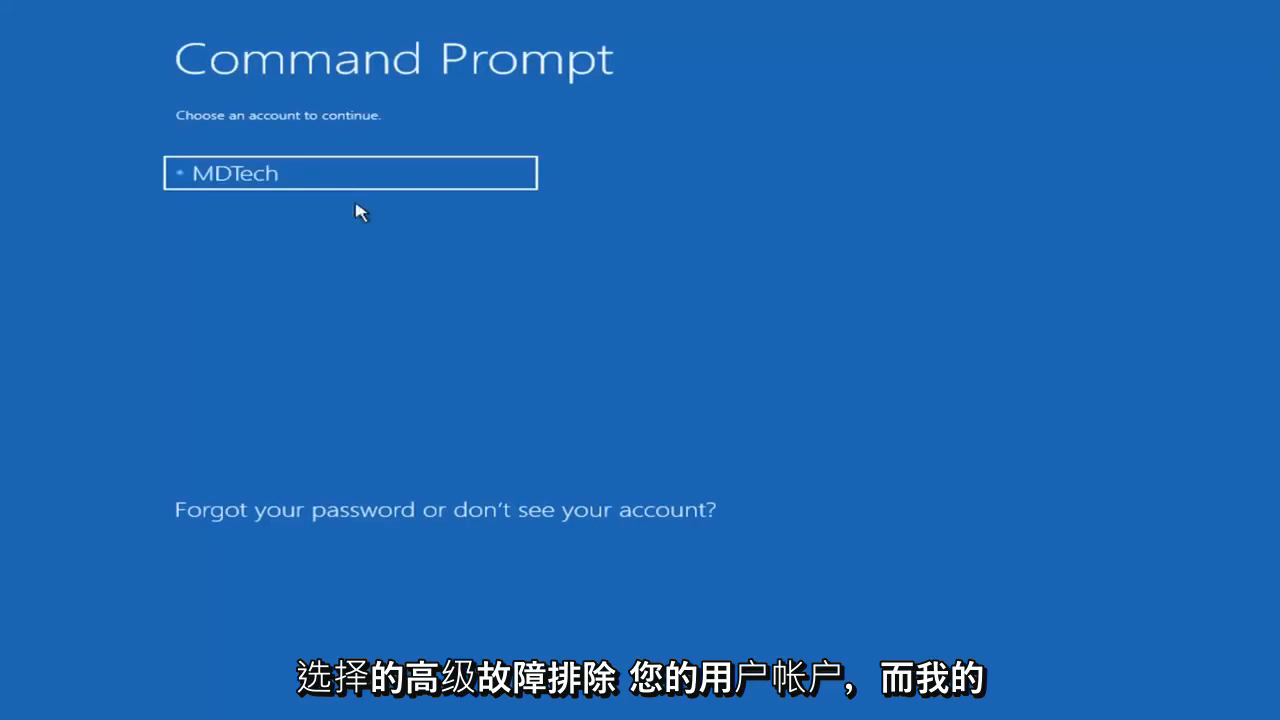
Sign in with a blank password and run Bootrec /fixmbr successfully.
{"action": "left_click", "coordinate": [350, 173]}
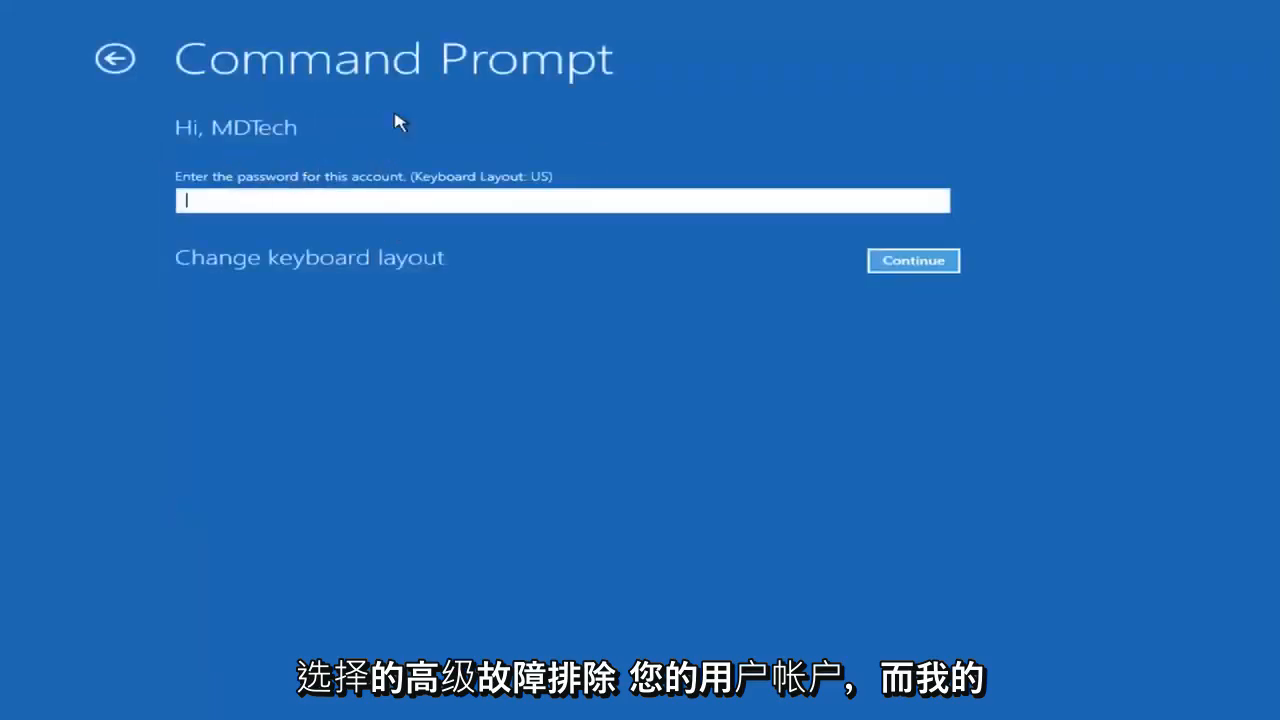
{"action": "mouse_move", "coordinate": [770, 240]}
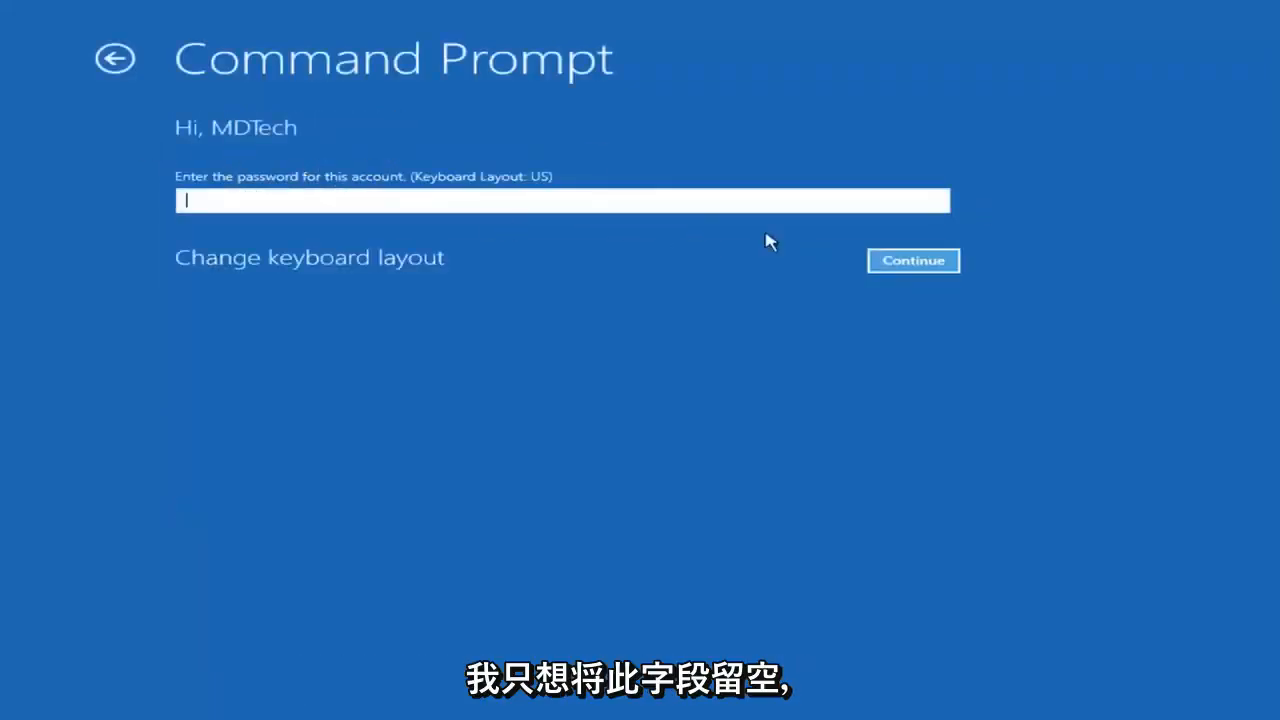
{"action": "left_click", "coordinate": [912, 260]}
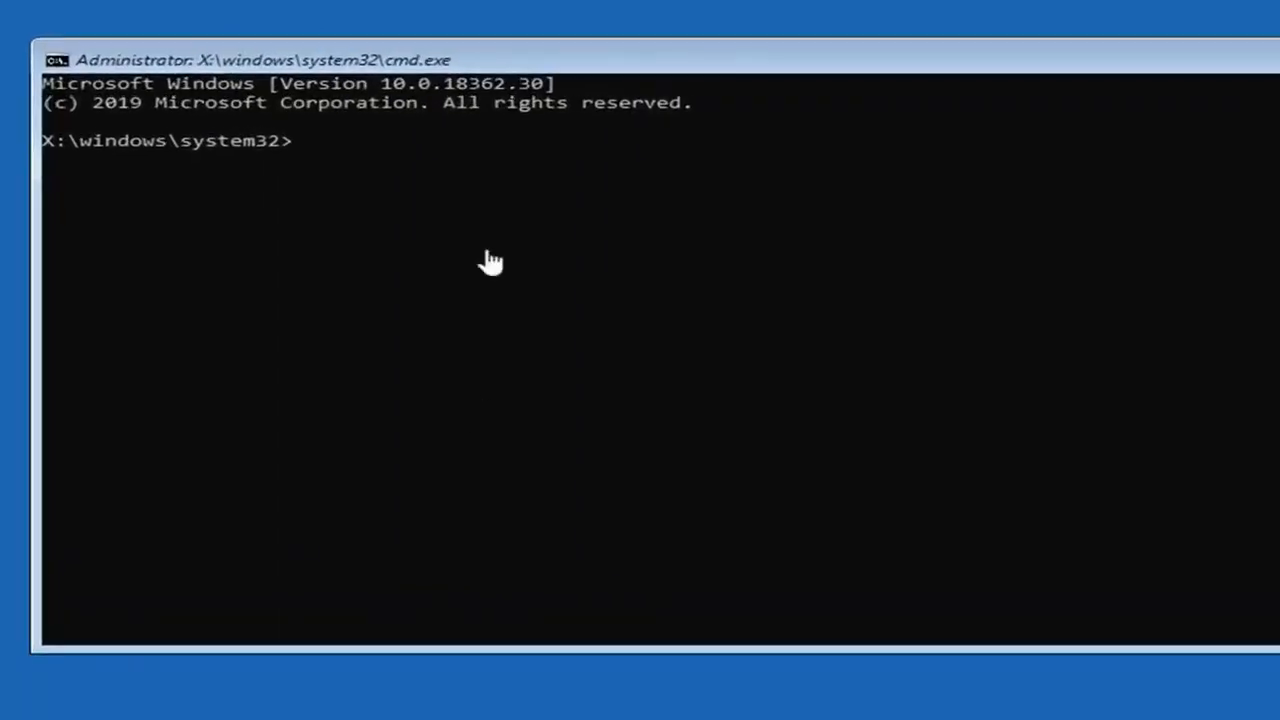
{"action": "type", "text": "Boo"}
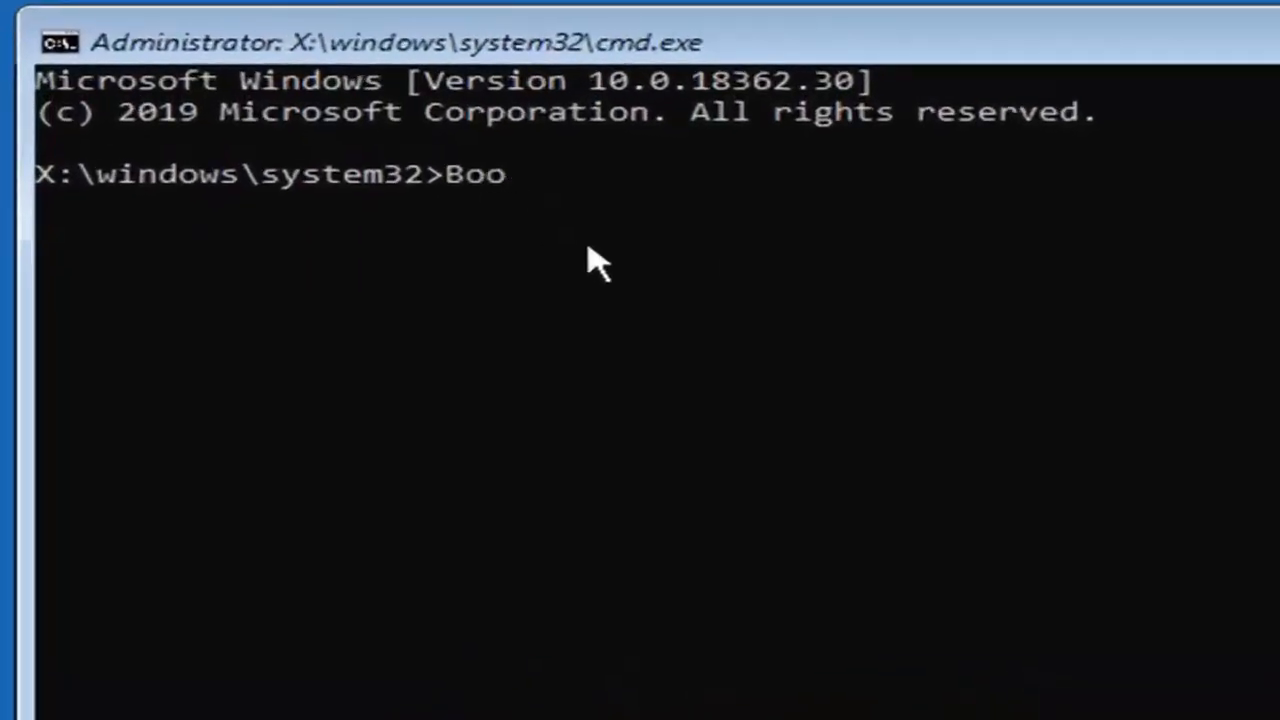
{"action": "type", "text": "trec"}
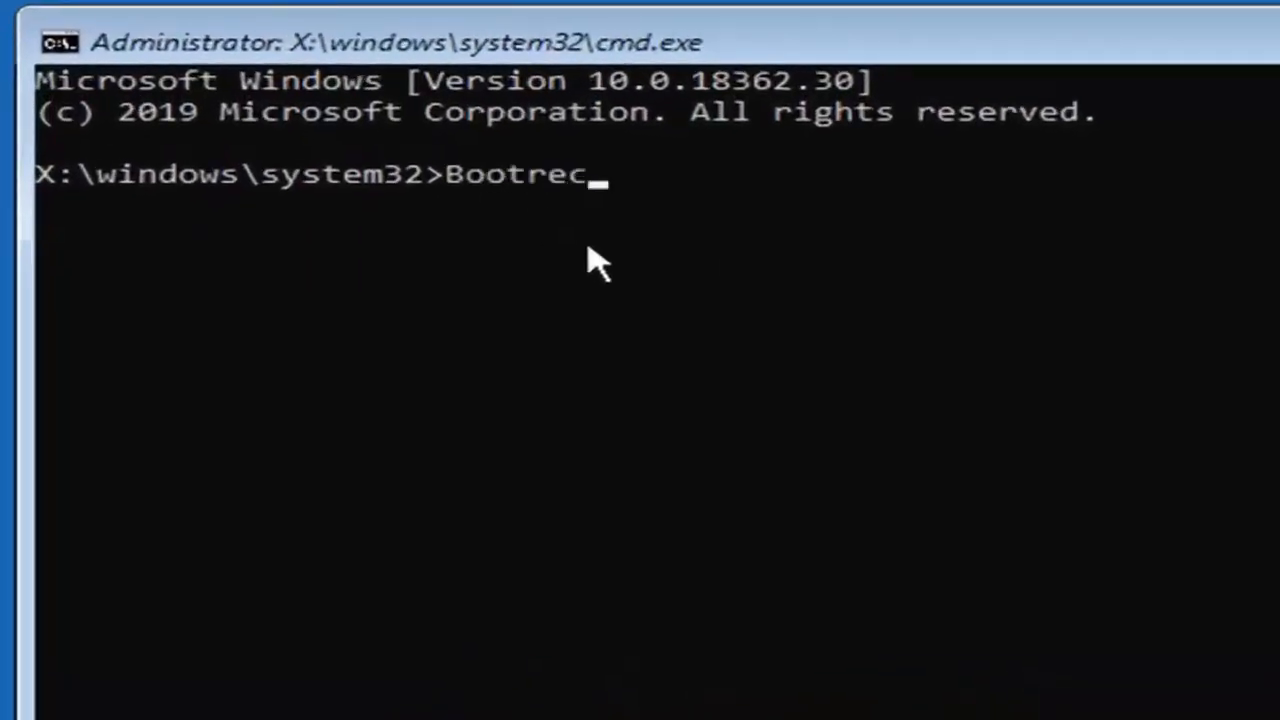
{"action": "type", "text": "/fi"}
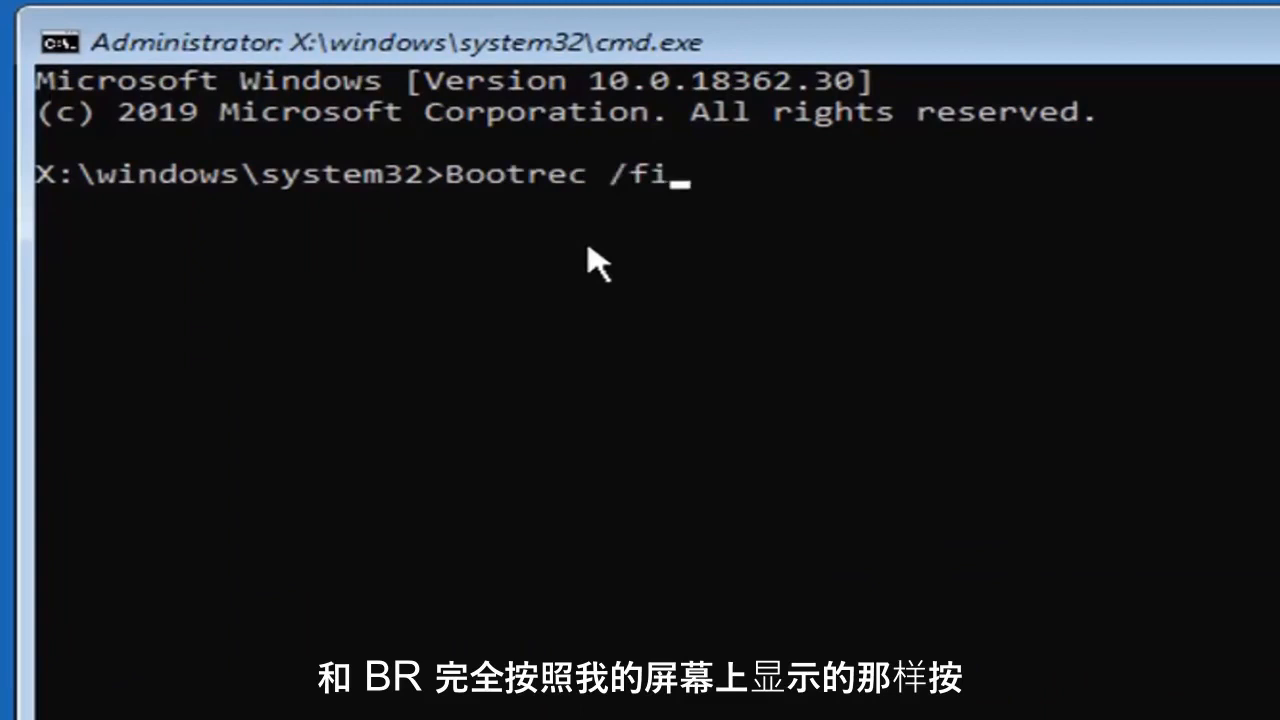
{"action": "type", "text": "xmbr"}
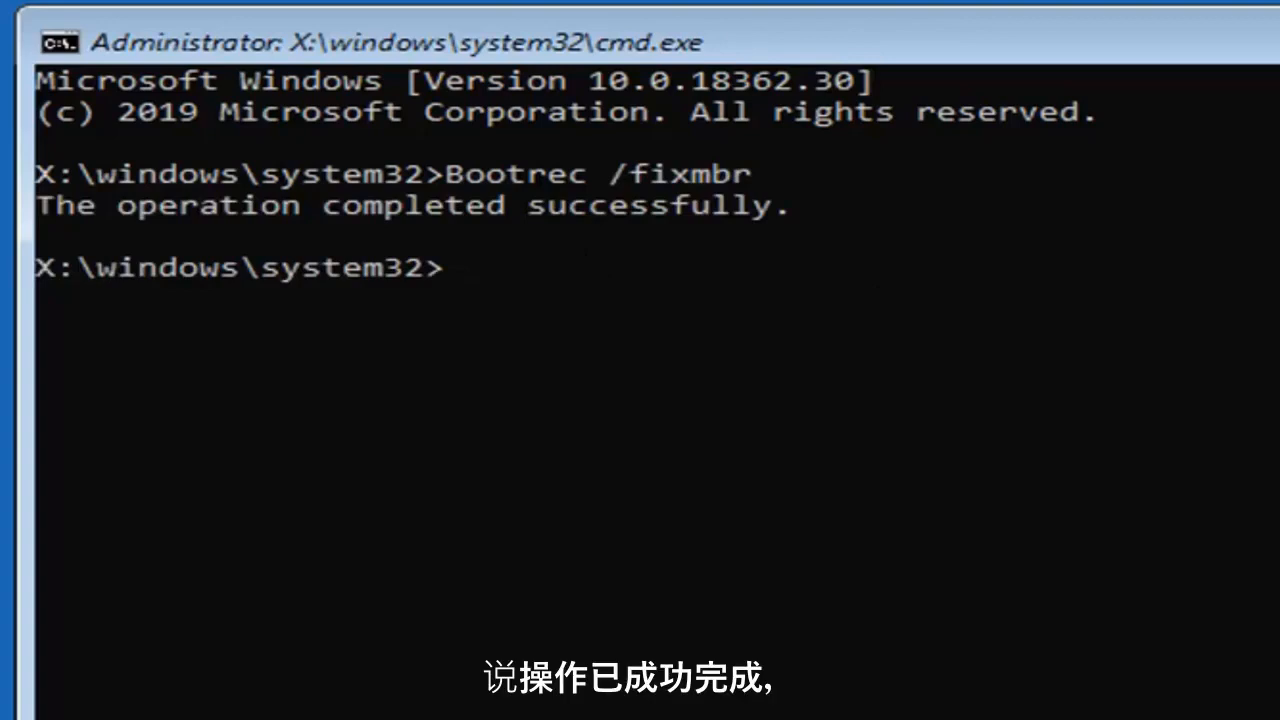
{"action": "mouse_move", "coordinate": [910, 370]}
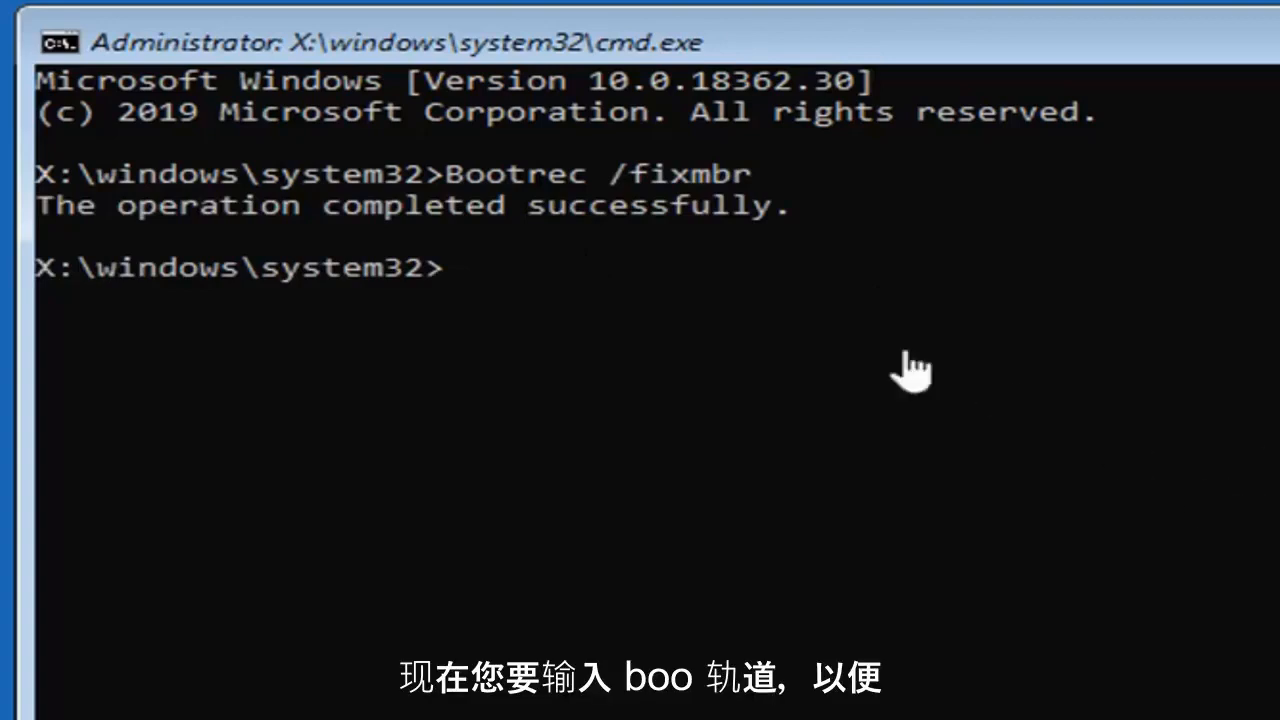
Run Bootrec /fixboot, which returns an 'Access is denied' error.
{"action": "type", "text": "Boot"}
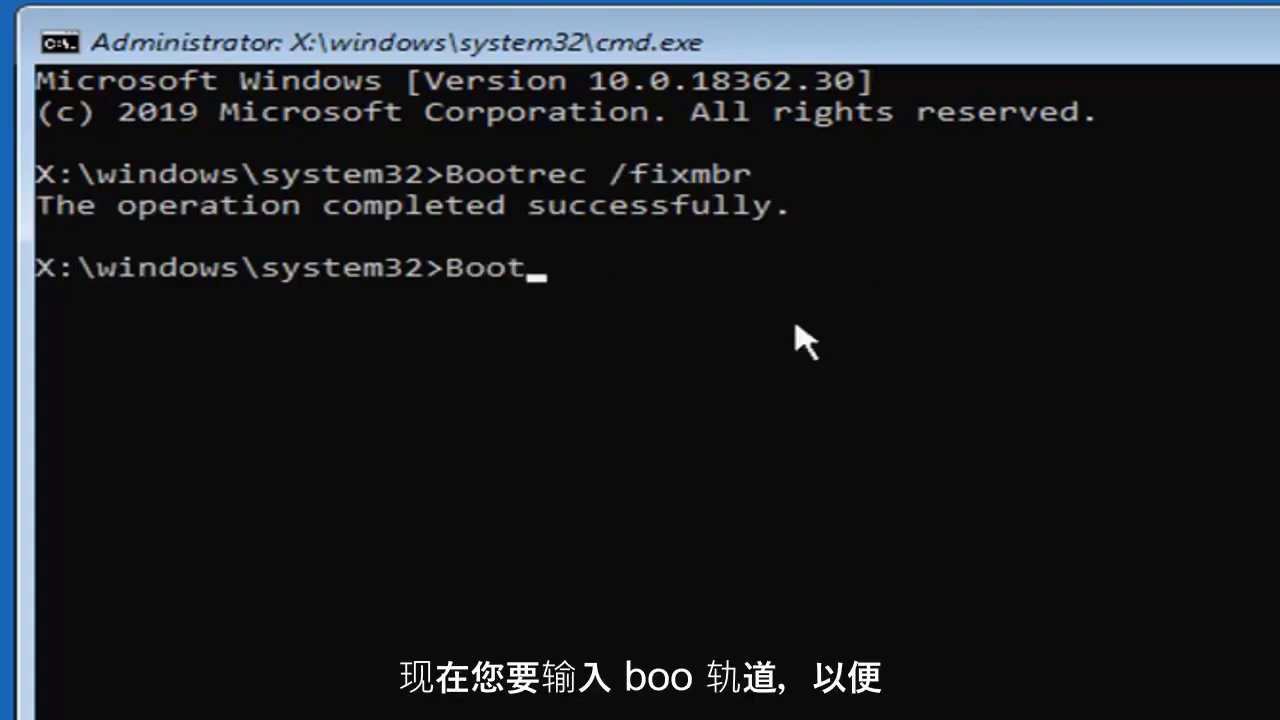
{"action": "type", "text": "rec /f"}
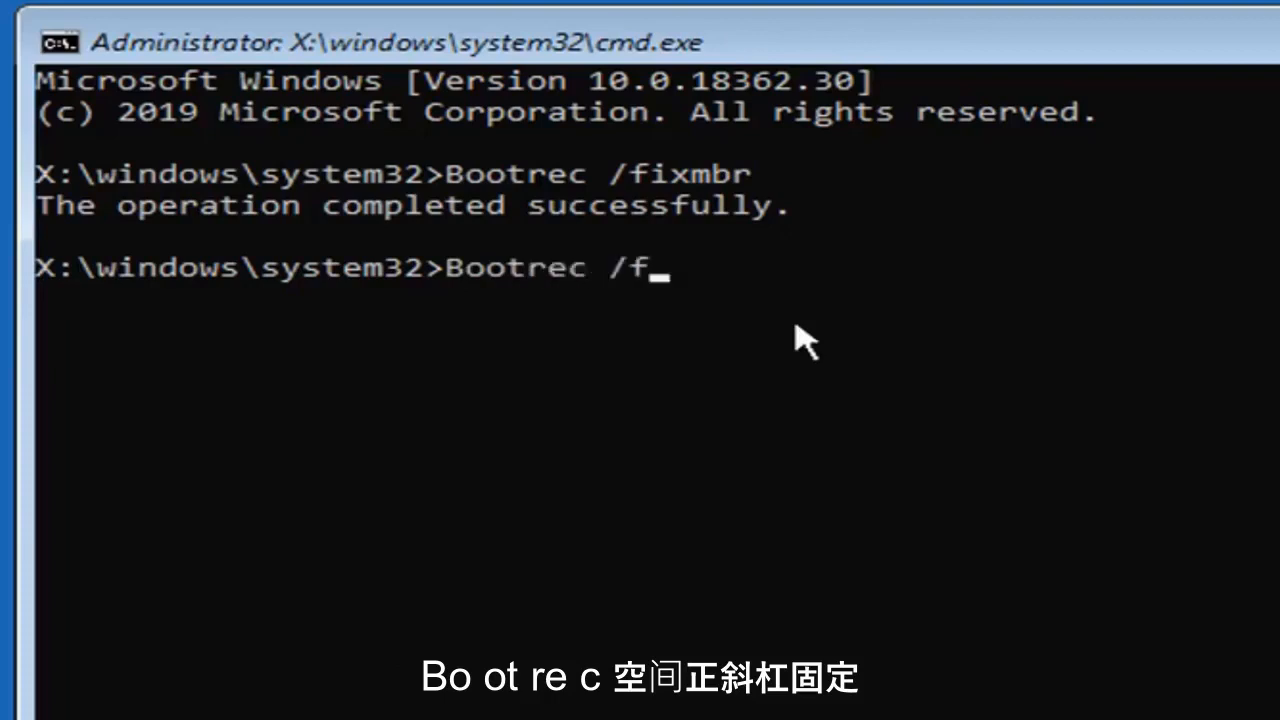
{"action": "type", "text": "ixboot"}
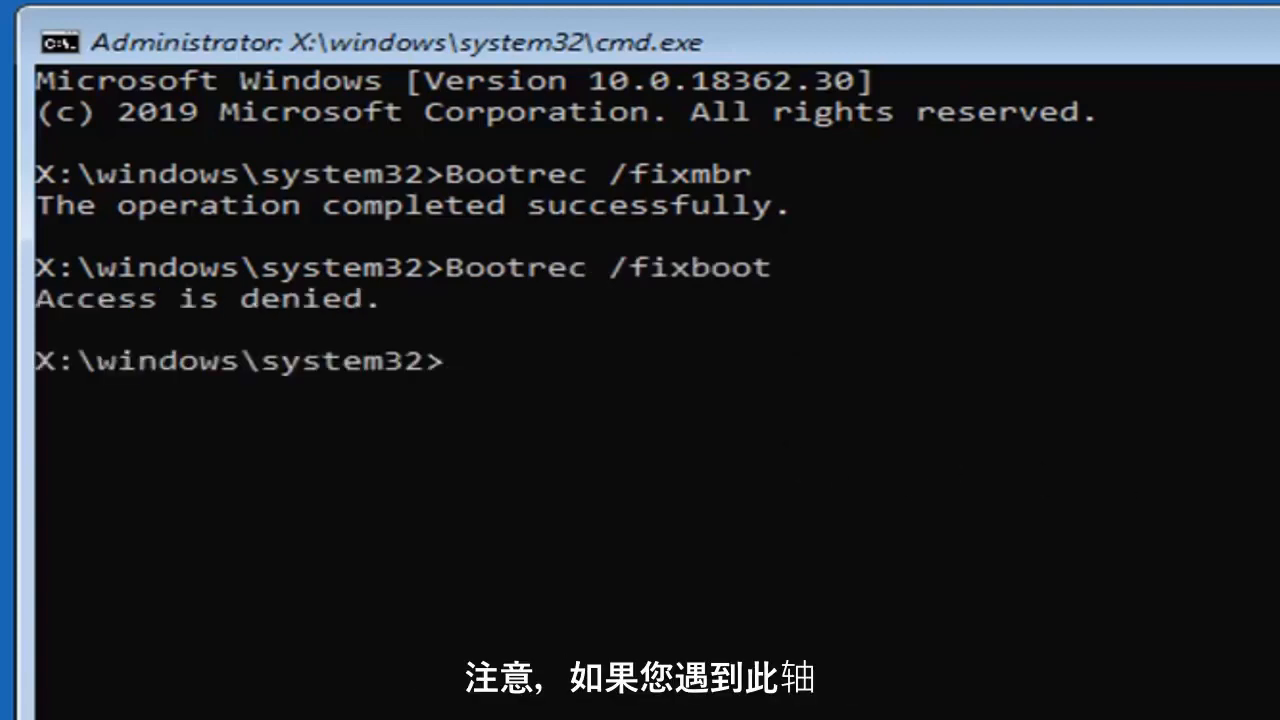
{"action": "mouse_move", "coordinate": [290, 360]}
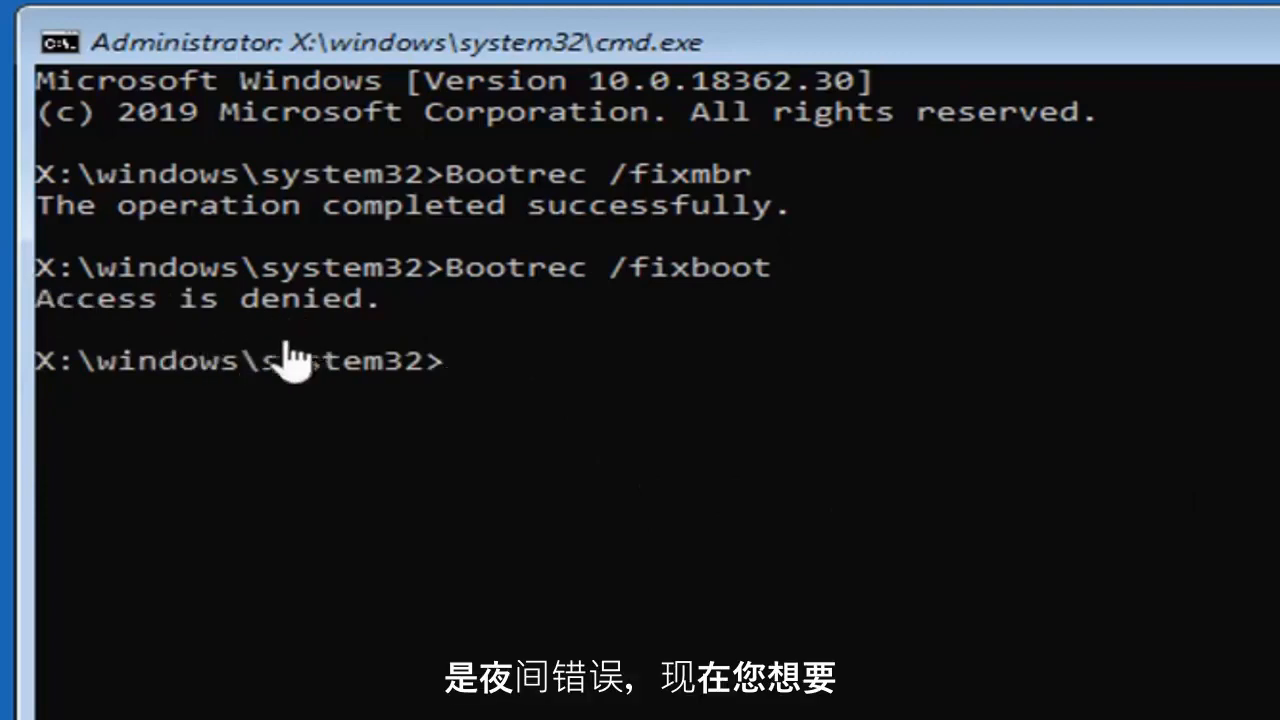
{"action": "mouse_move", "coordinate": [518, 448]}
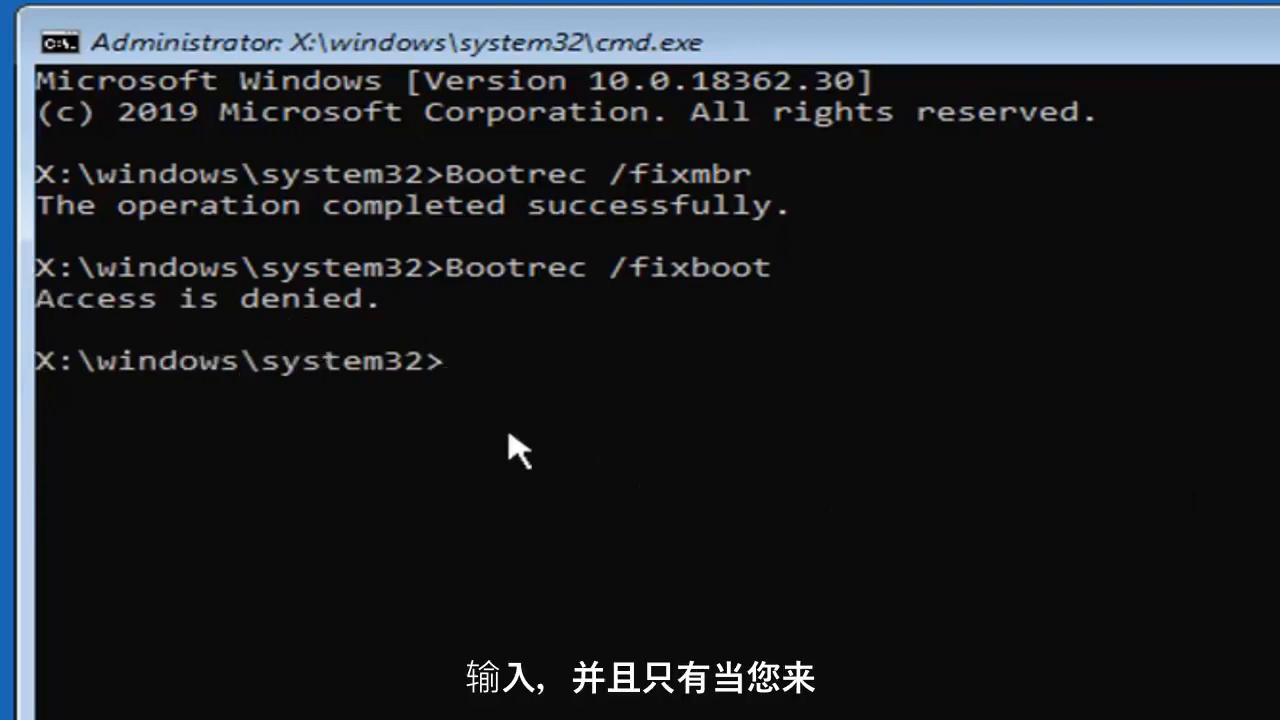
{"action": "mouse_move", "coordinate": [175, 360]}
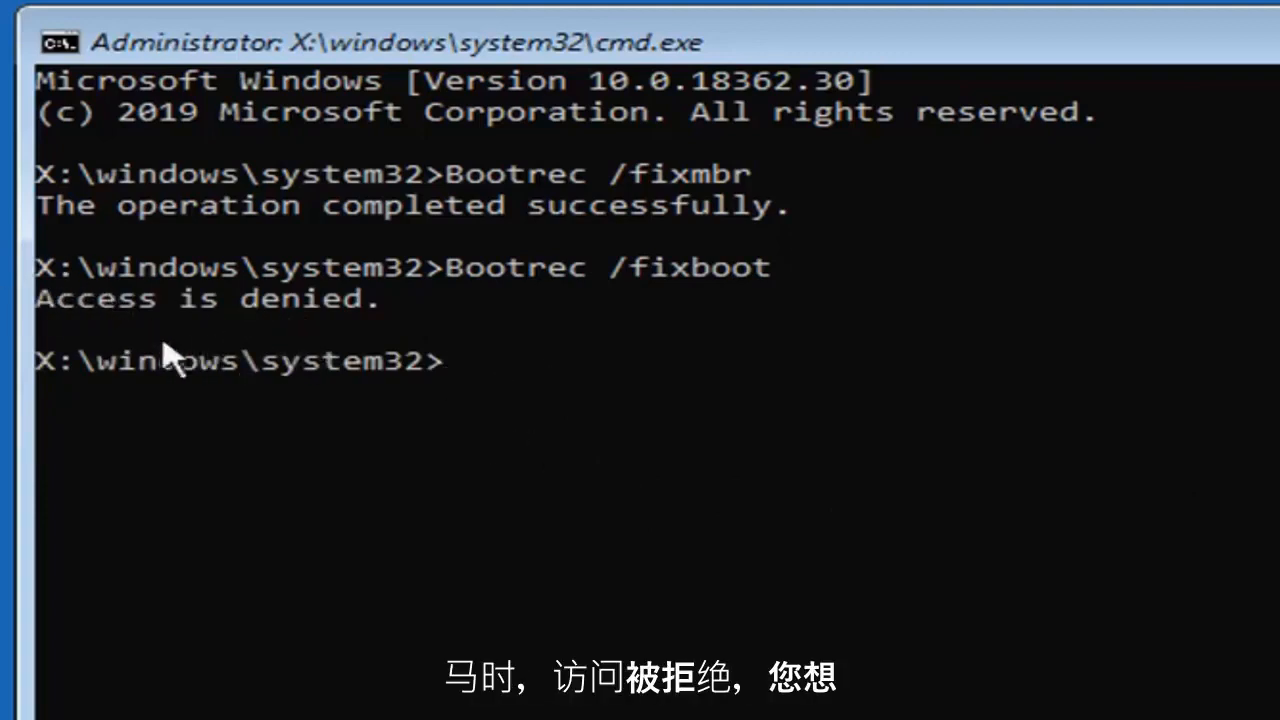
{"action": "mouse_move", "coordinate": [505, 505]}
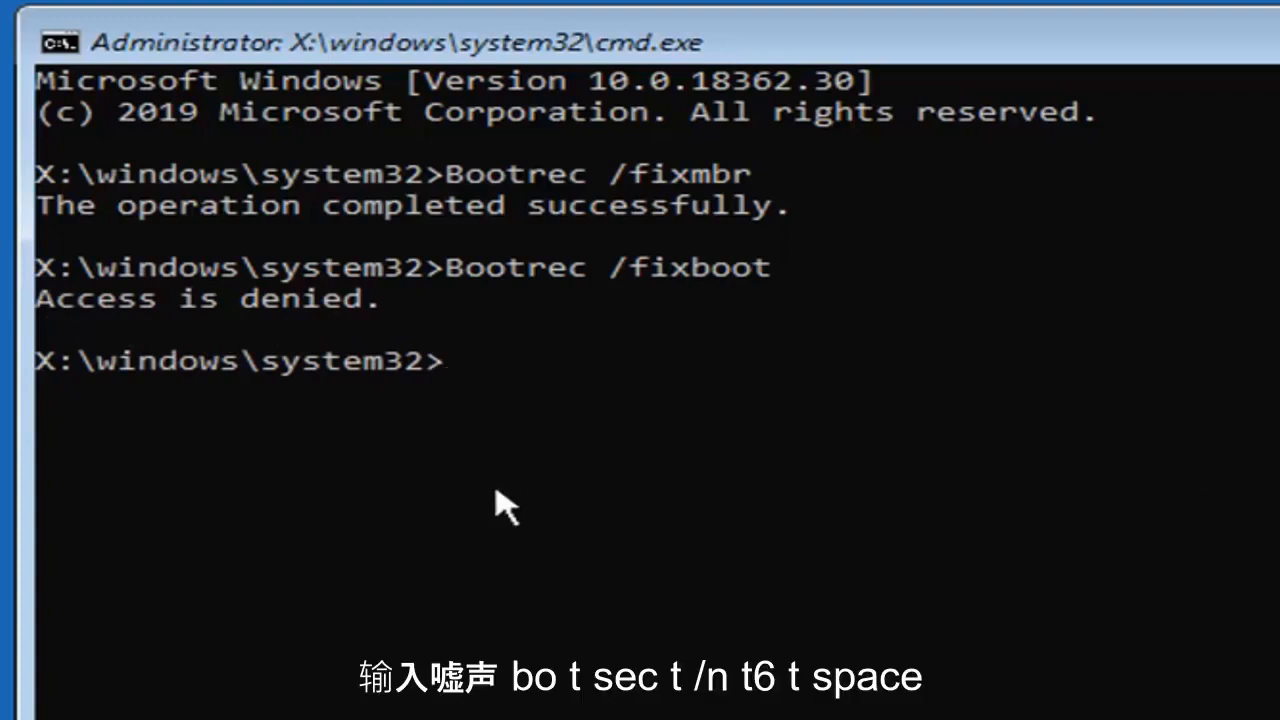
Update the NTFS boot code with bootsect /nt60 sys.
{"action": "type", "text": "boot"}
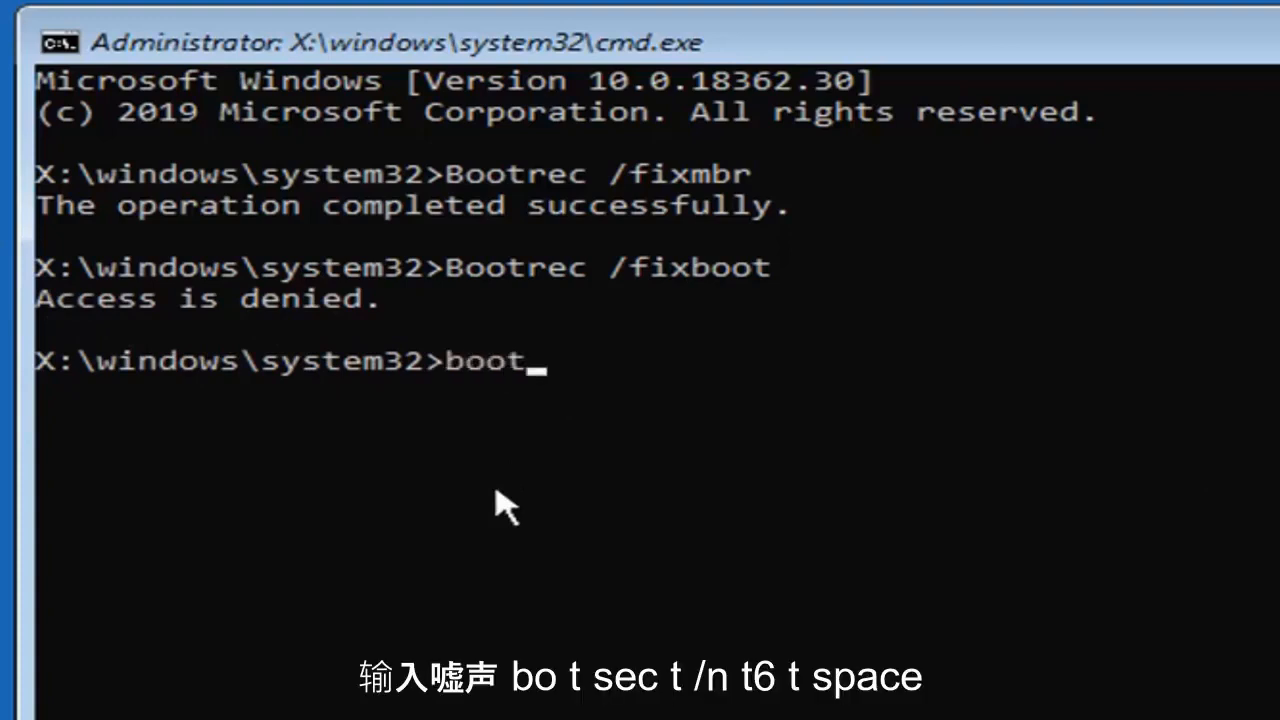
{"action": "type", "text": "sec"}
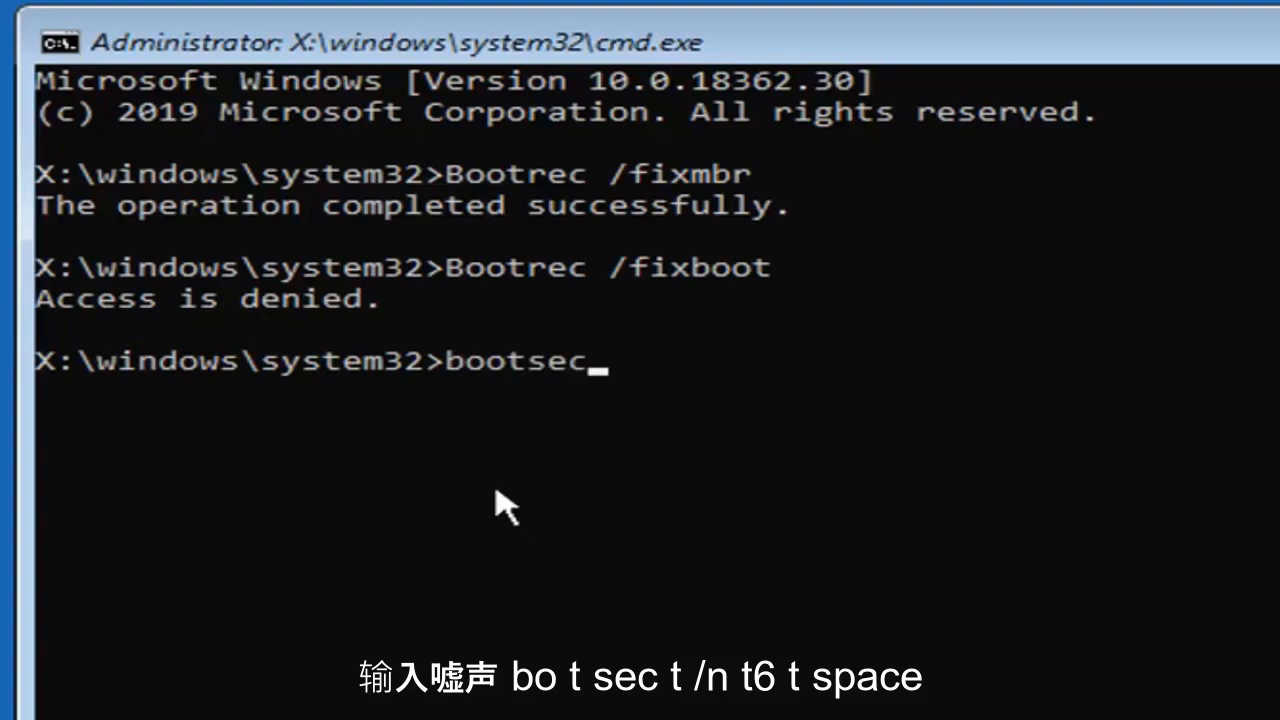
{"action": "type", "text": "t/"}
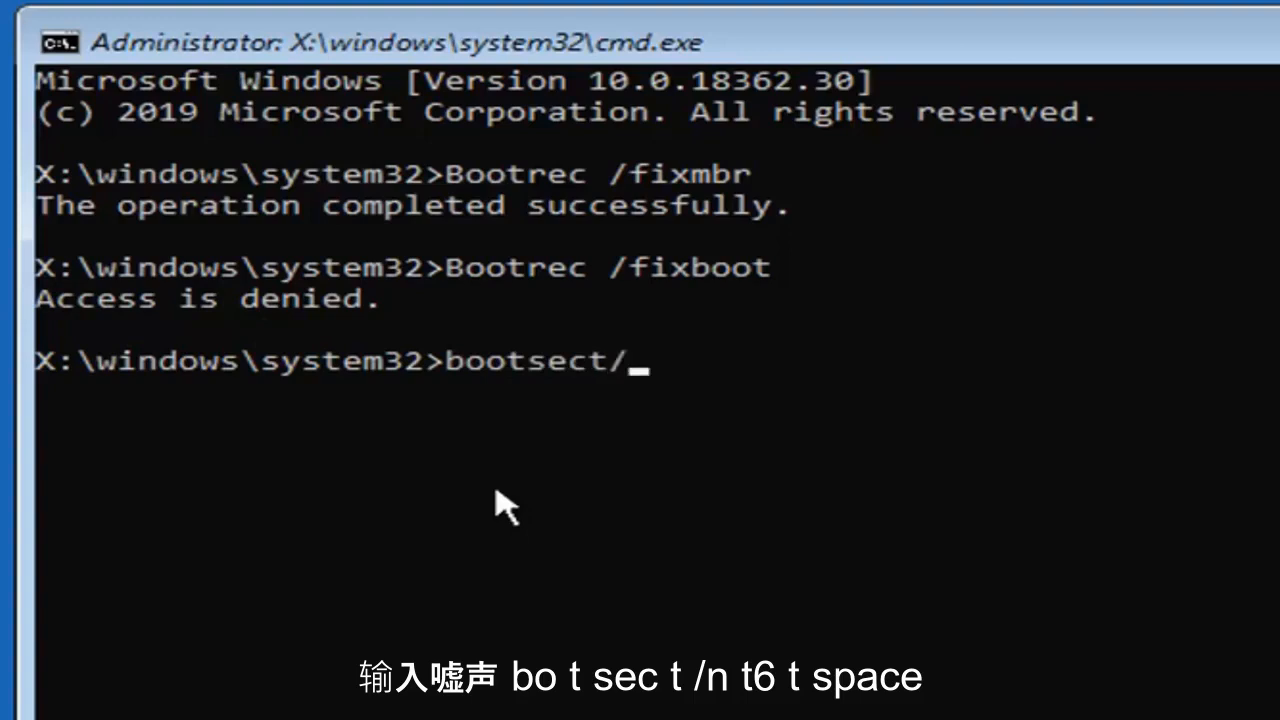
{"action": "type", "text": "nt60"}
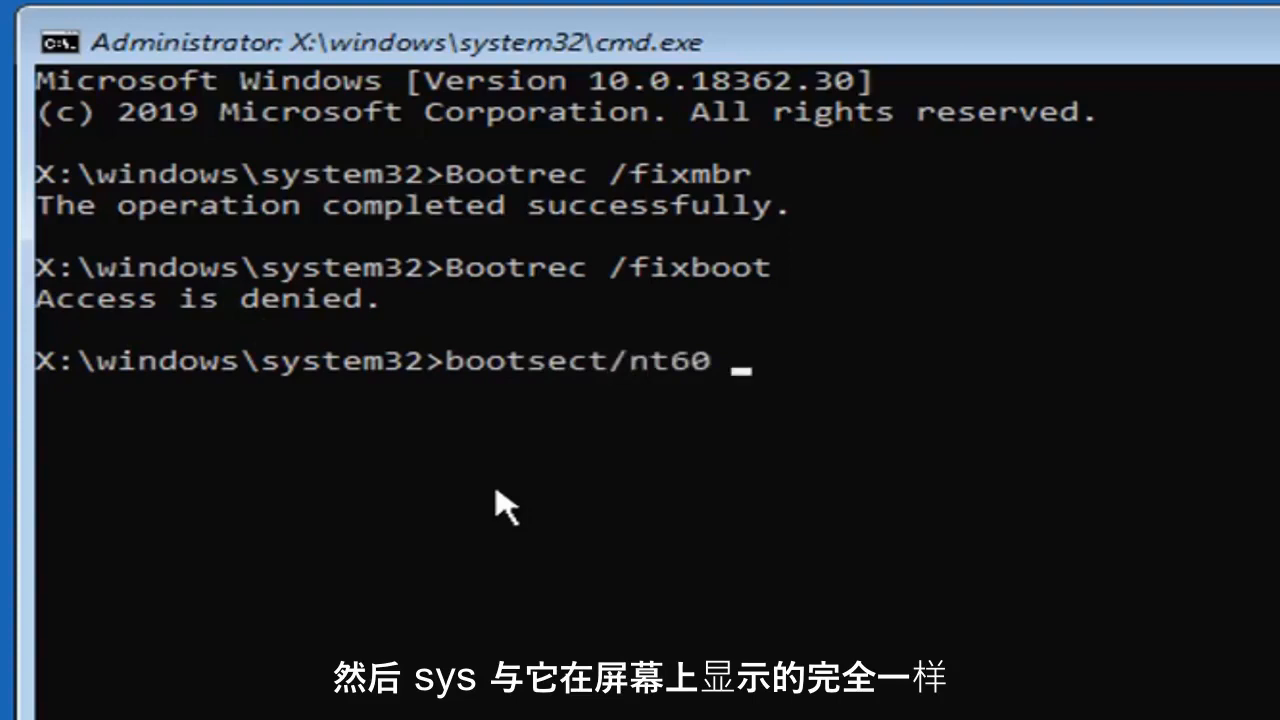
{"action": "type", "text": "sys"}
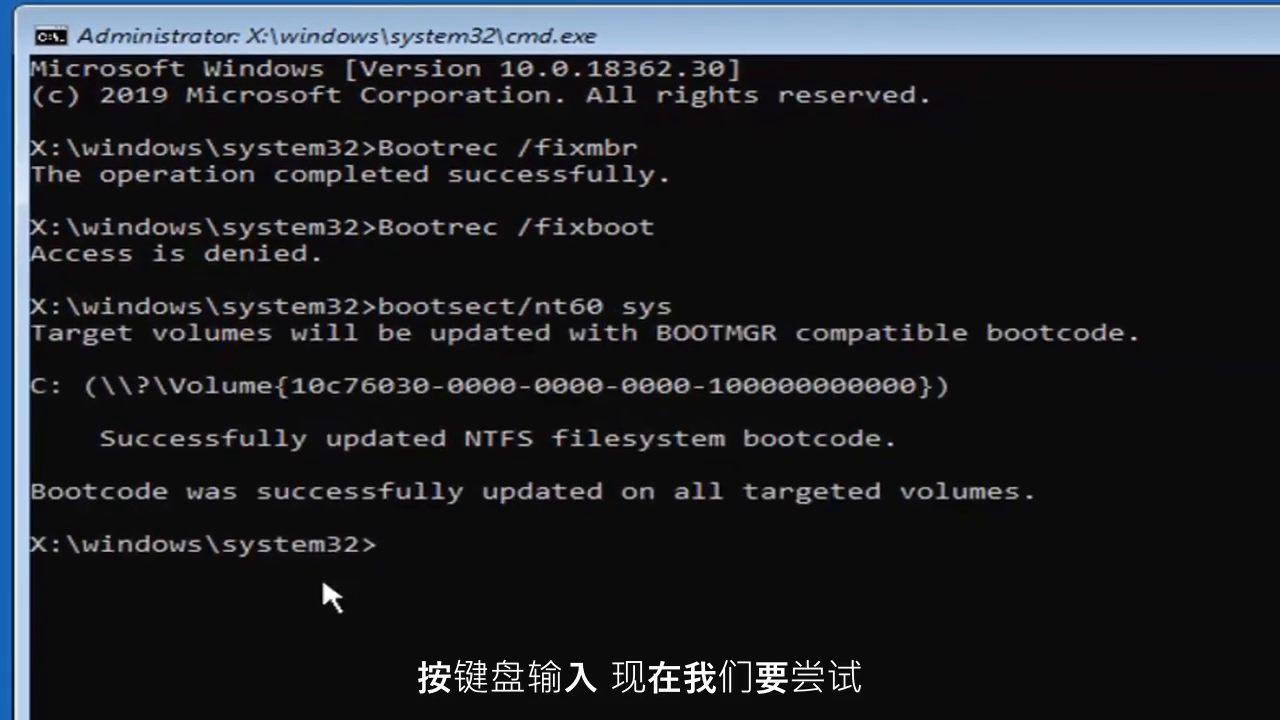
Rerun Bootrec /fixboot, now completing successfully.
{"action": "type", "text": "Bootr"}
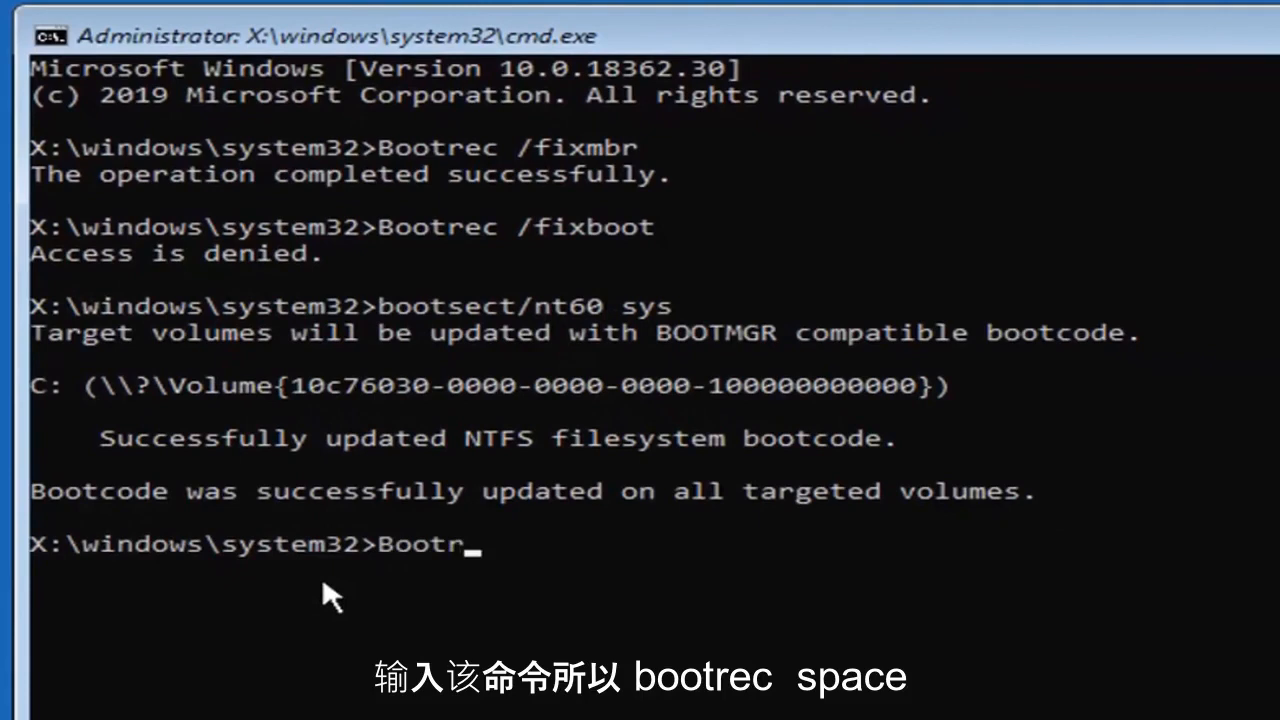
{"action": "type", "text": "ec"}
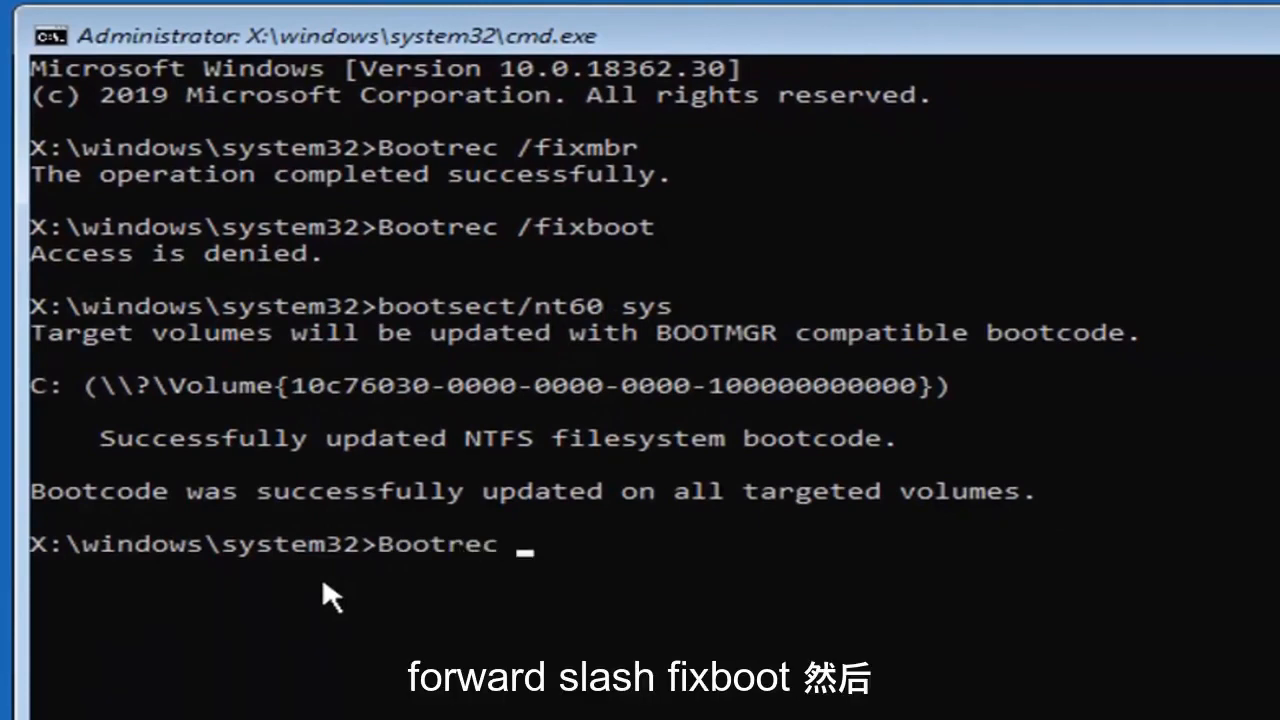
{"action": "type", "text": "/fis"}
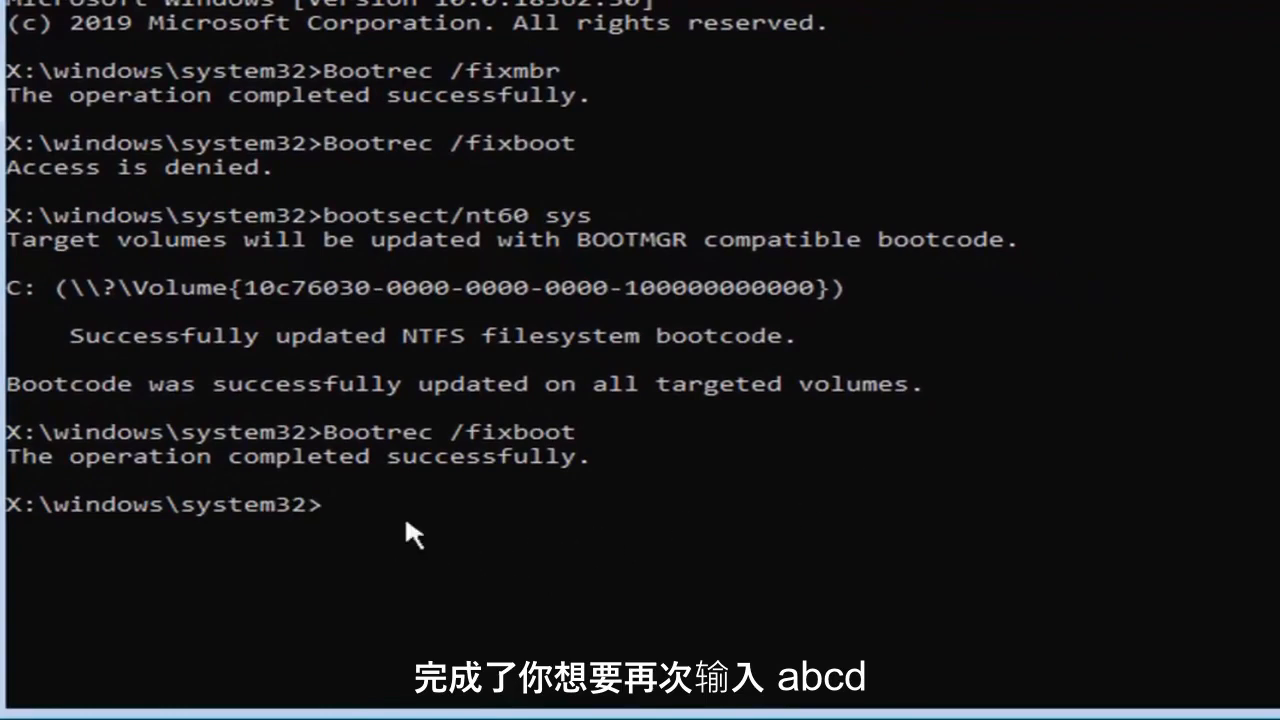
Export the boot configuration data with bcdedit /export c:\bcdbackup.
{"action": "type", "text": "bcded"}
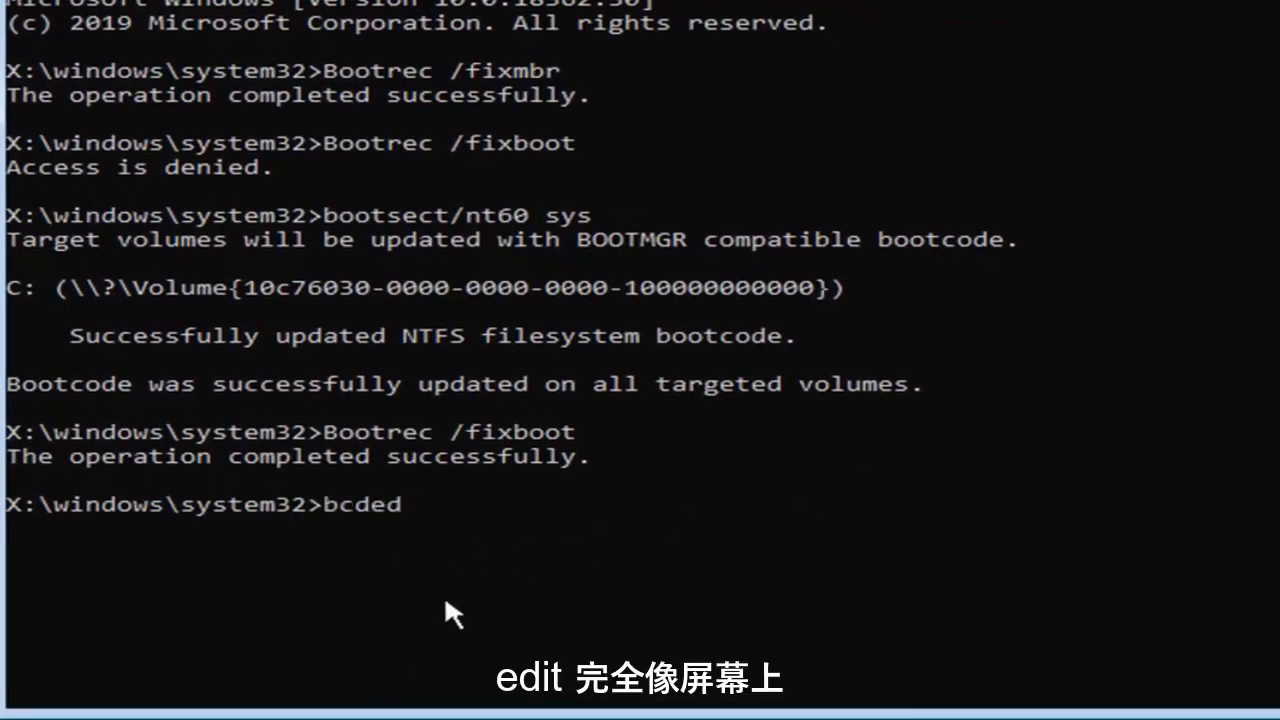
{"action": "type", "text": "it"}
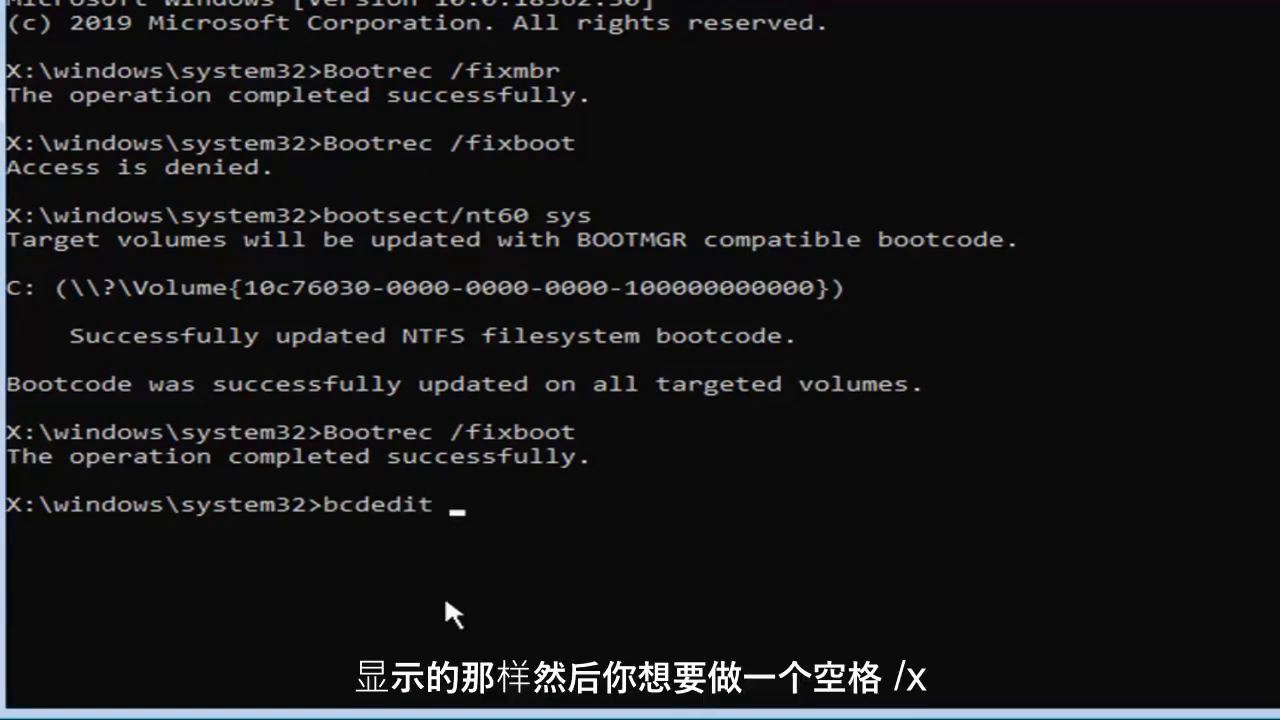
{"action": "type", "text": "/"}
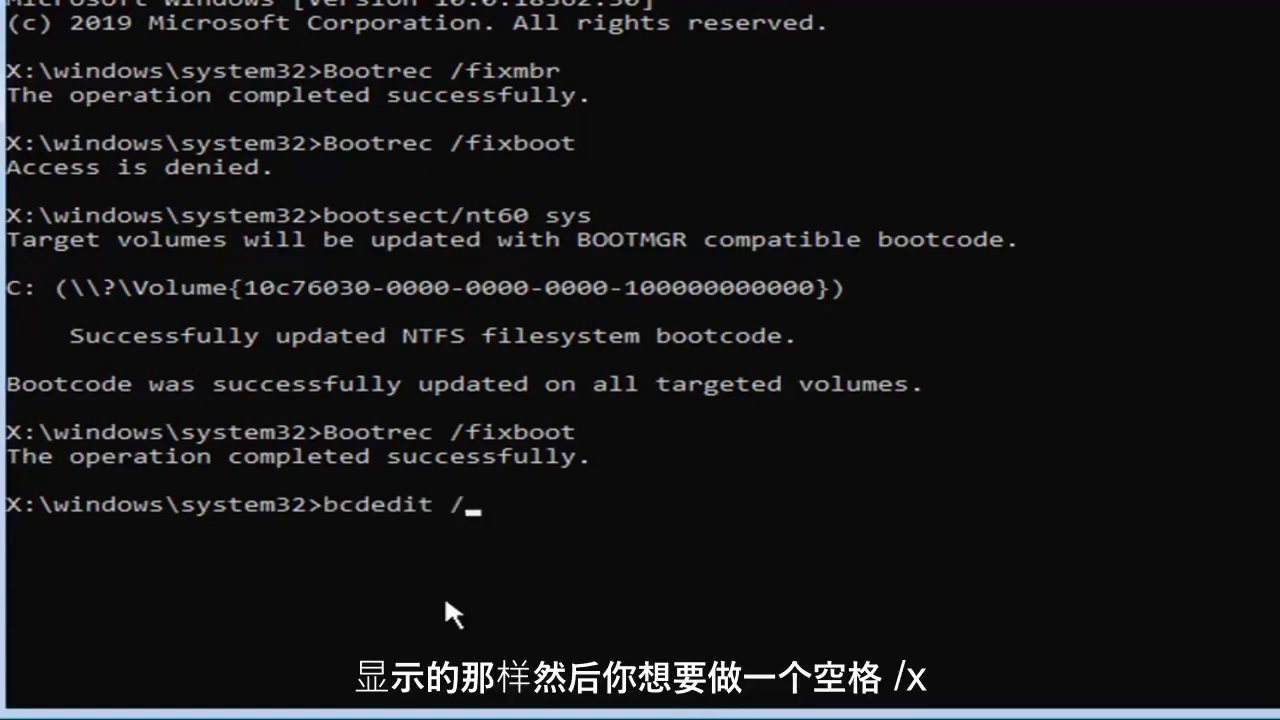
{"action": "type", "text": "export"}
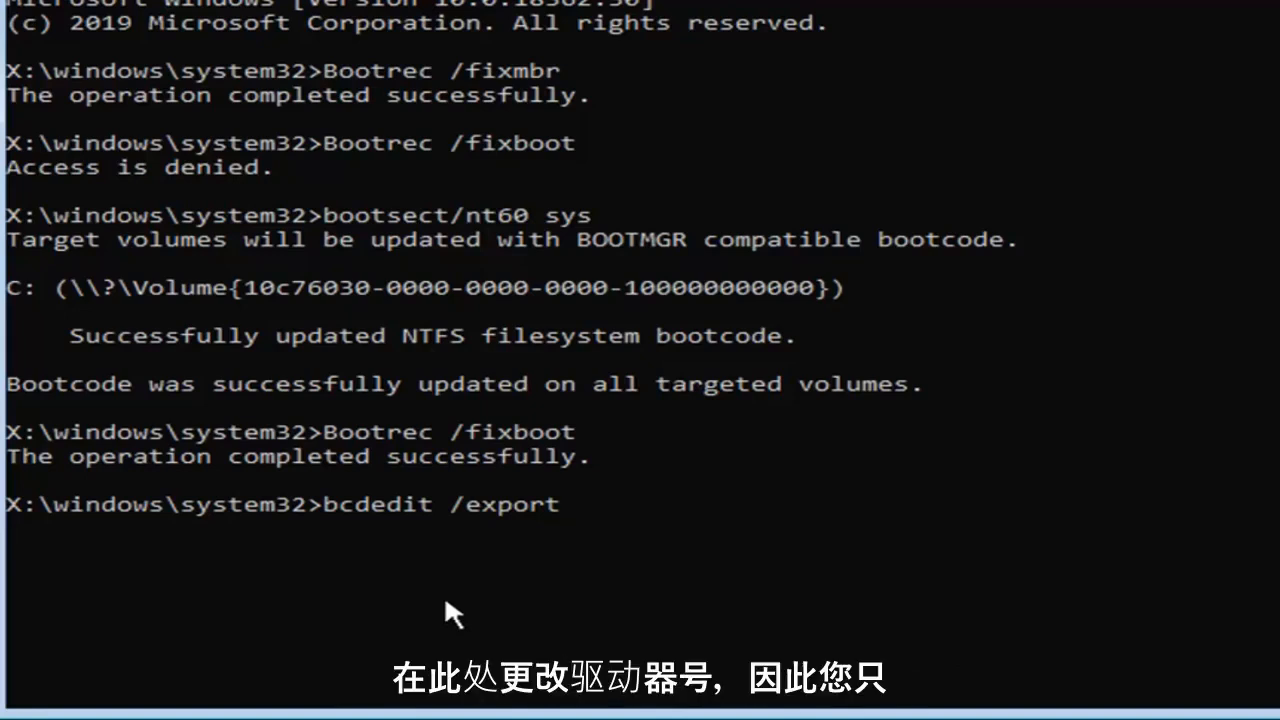
{"action": "type", "text": "c"}
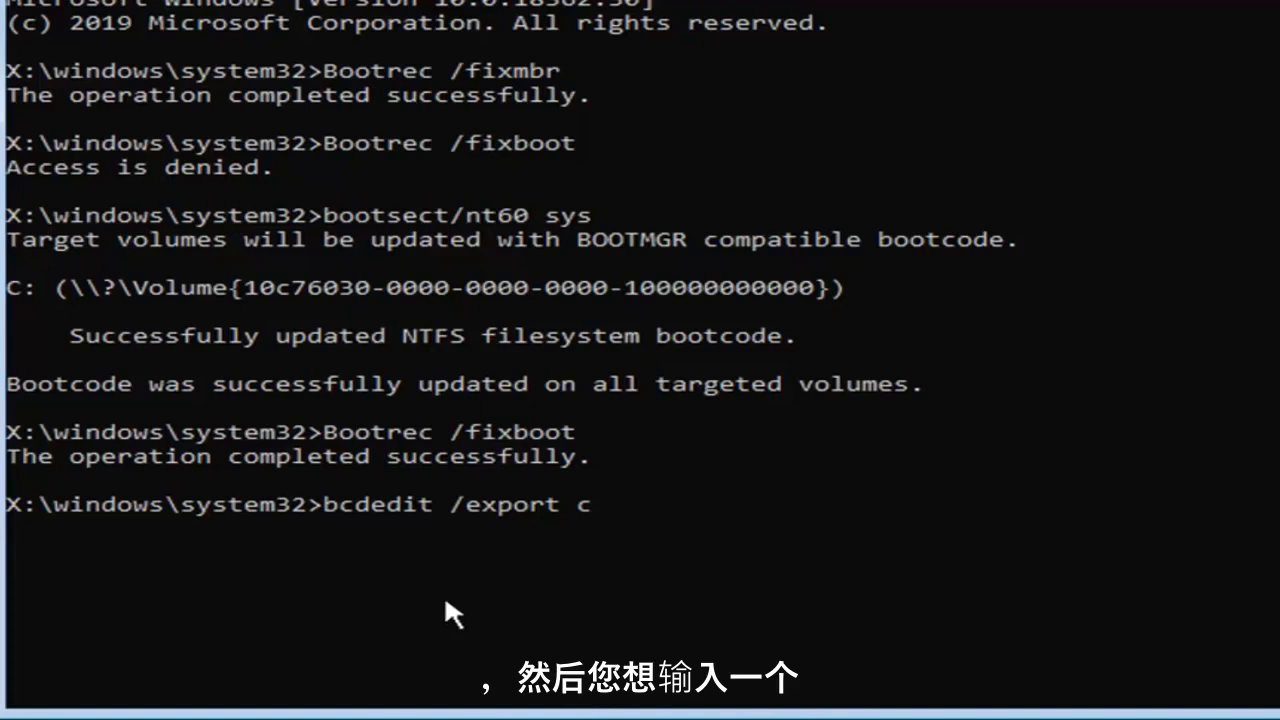
{"action": "type", "text": ":"}
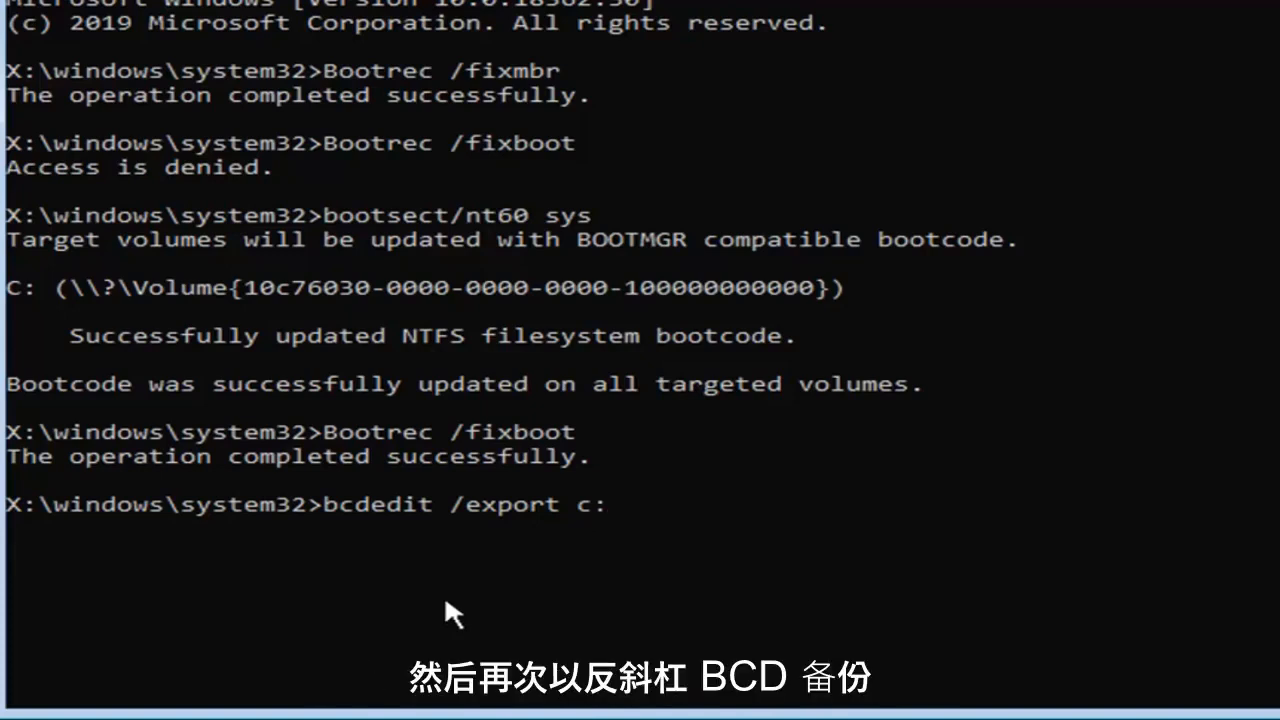
{"action": "type", "text": "\\"}
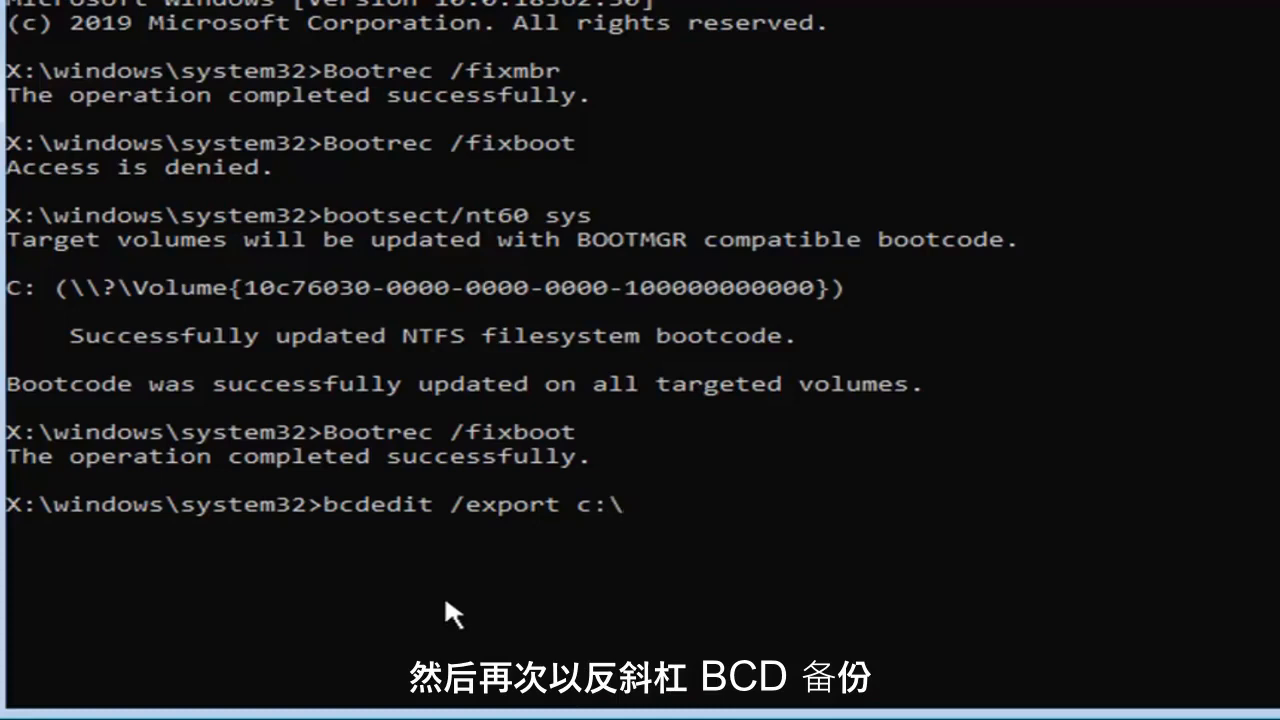
{"action": "type", "text": "bcdbac"}
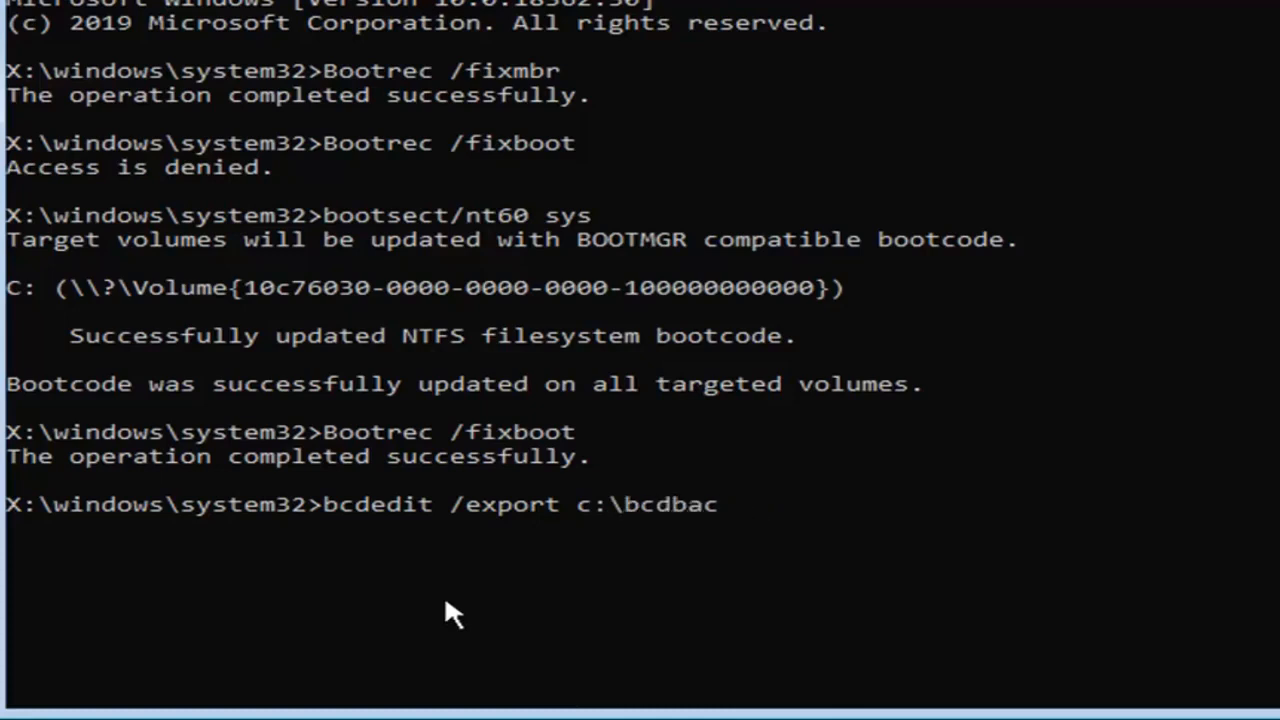
{"action": "type", "text": "kup"}
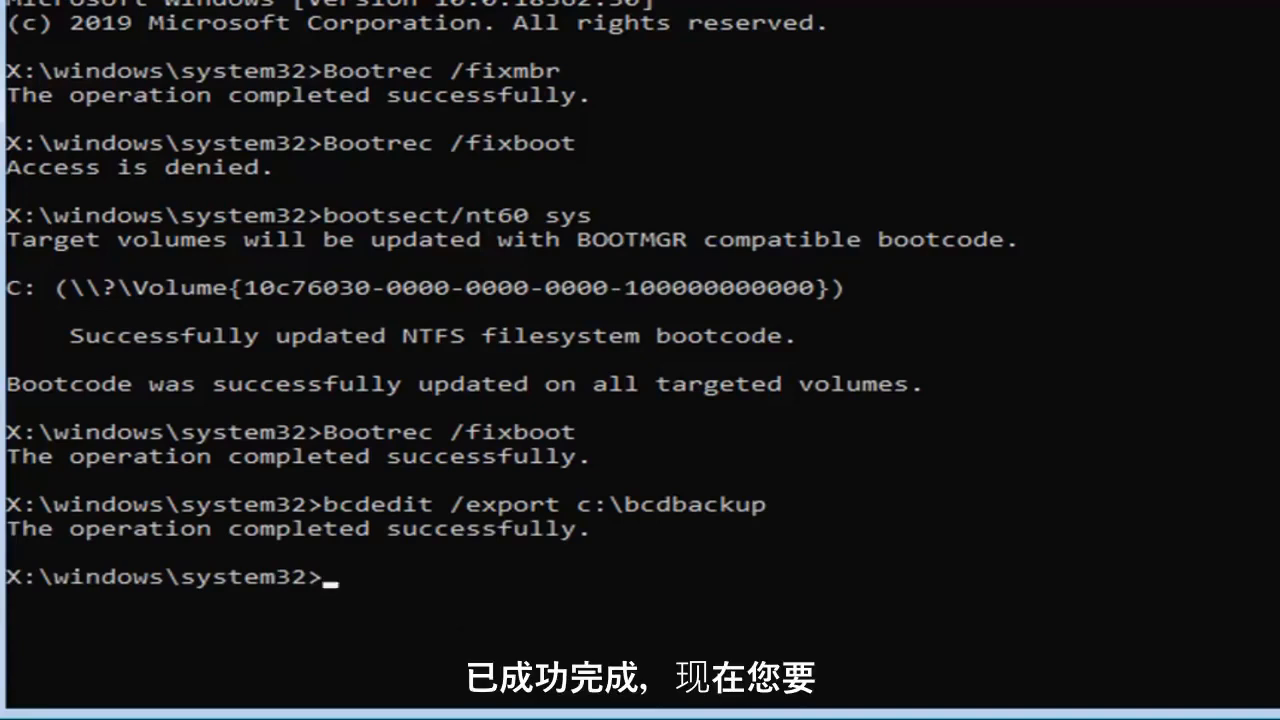
{"action": "mouse_move", "coordinate": [477, 595]}
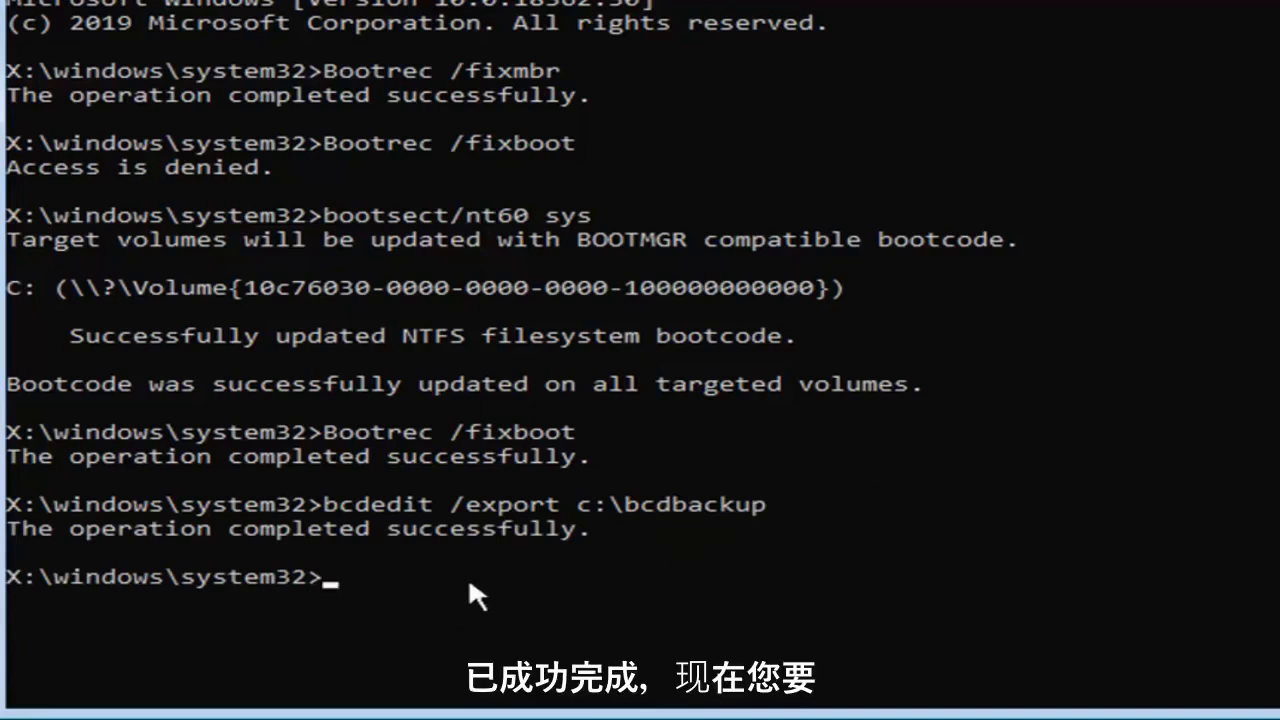
Run attrib c:\boot\bcd -h -r -s to strip the BCD file's attributes.
{"action": "type", "text": "att"}
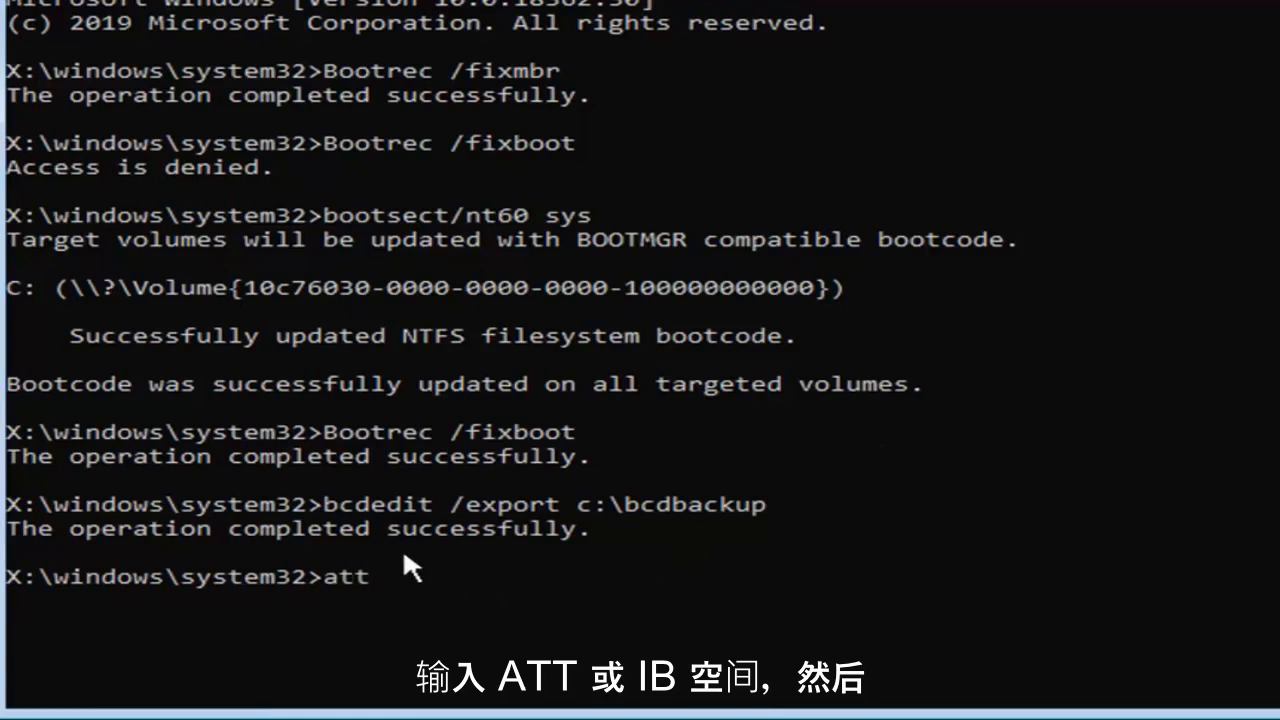
{"action": "type", "text": "rib"}
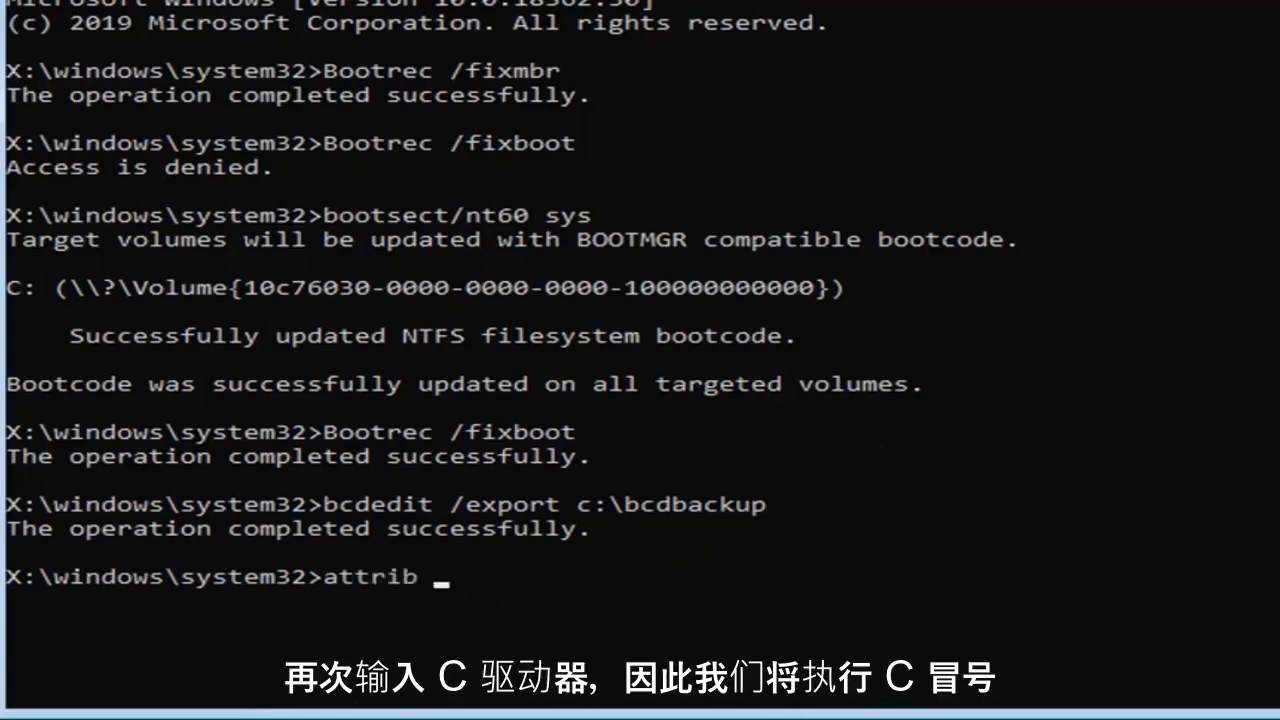
{"action": "type", "text": "c"}
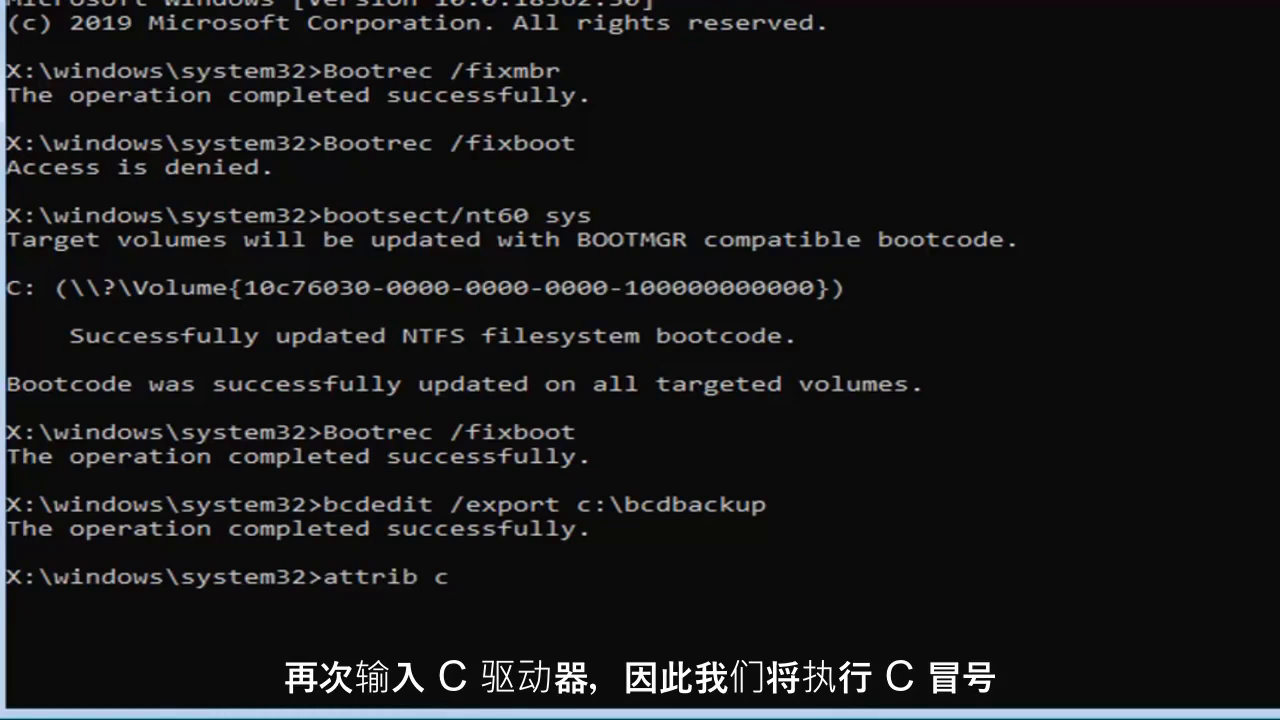
{"action": "type", "text": ":\\"}
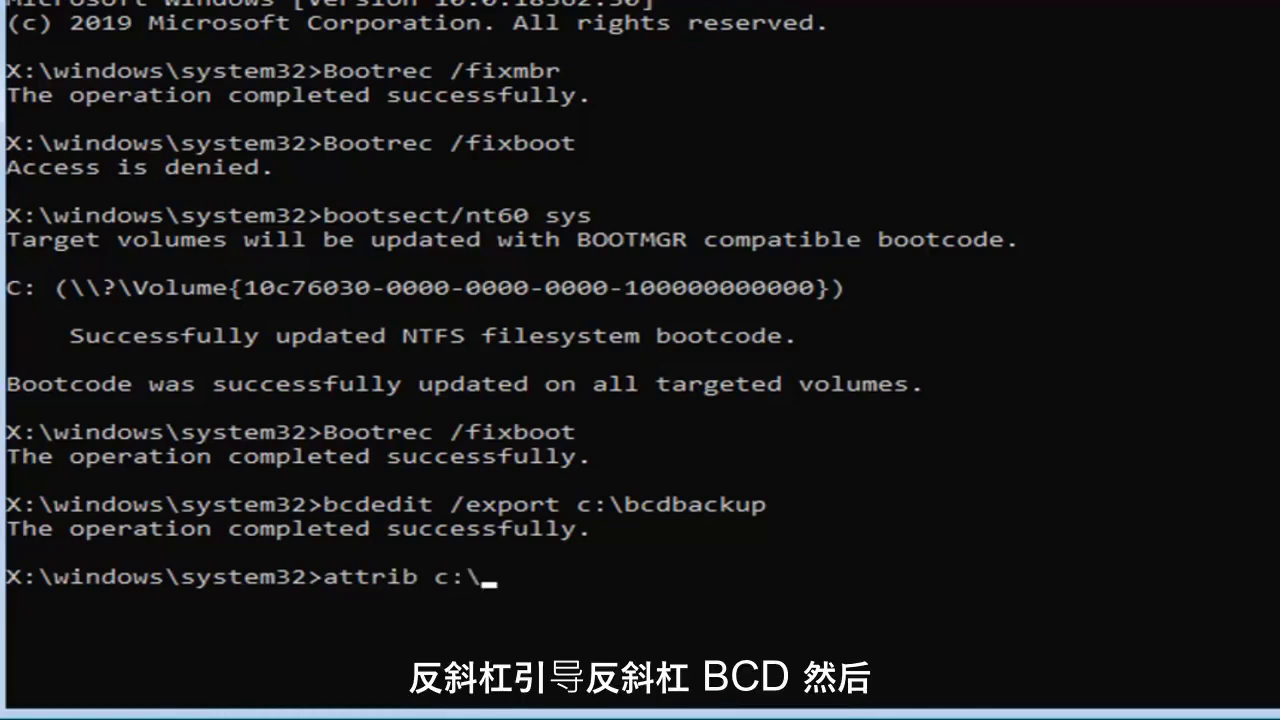
{"action": "type", "text": "boot"}
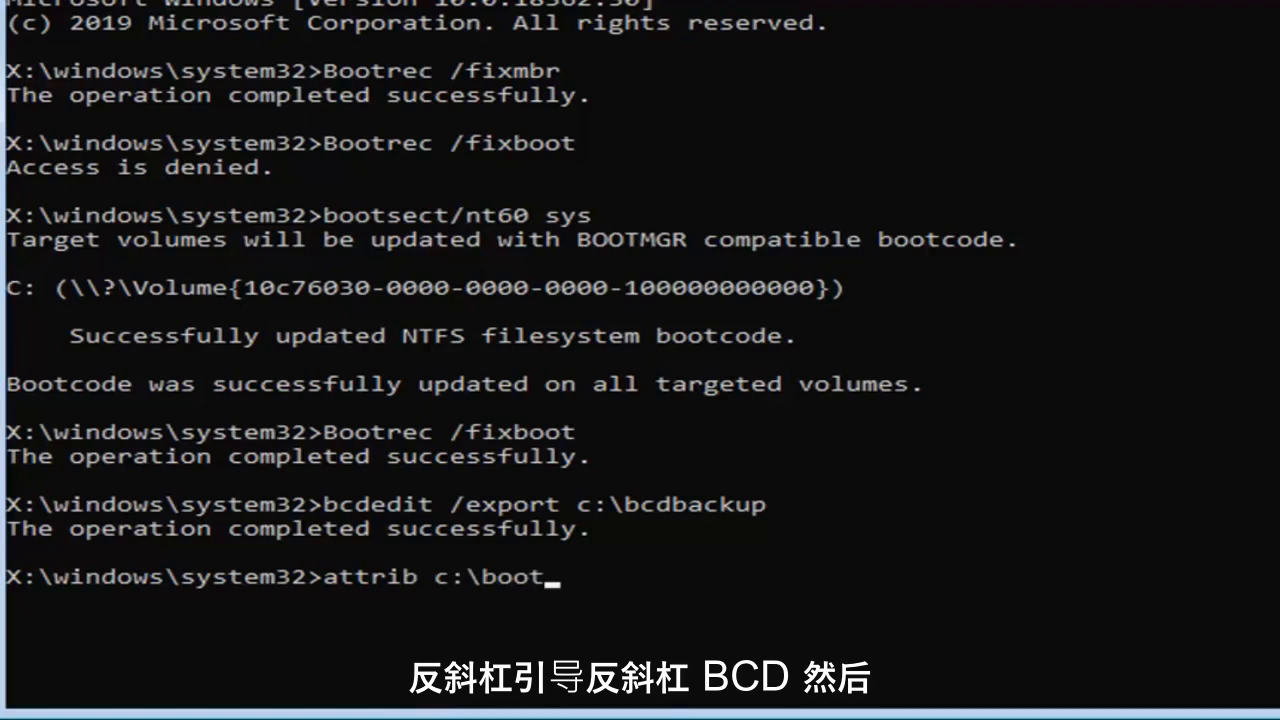
{"action": "type", "text": "\\bcd -h -"}
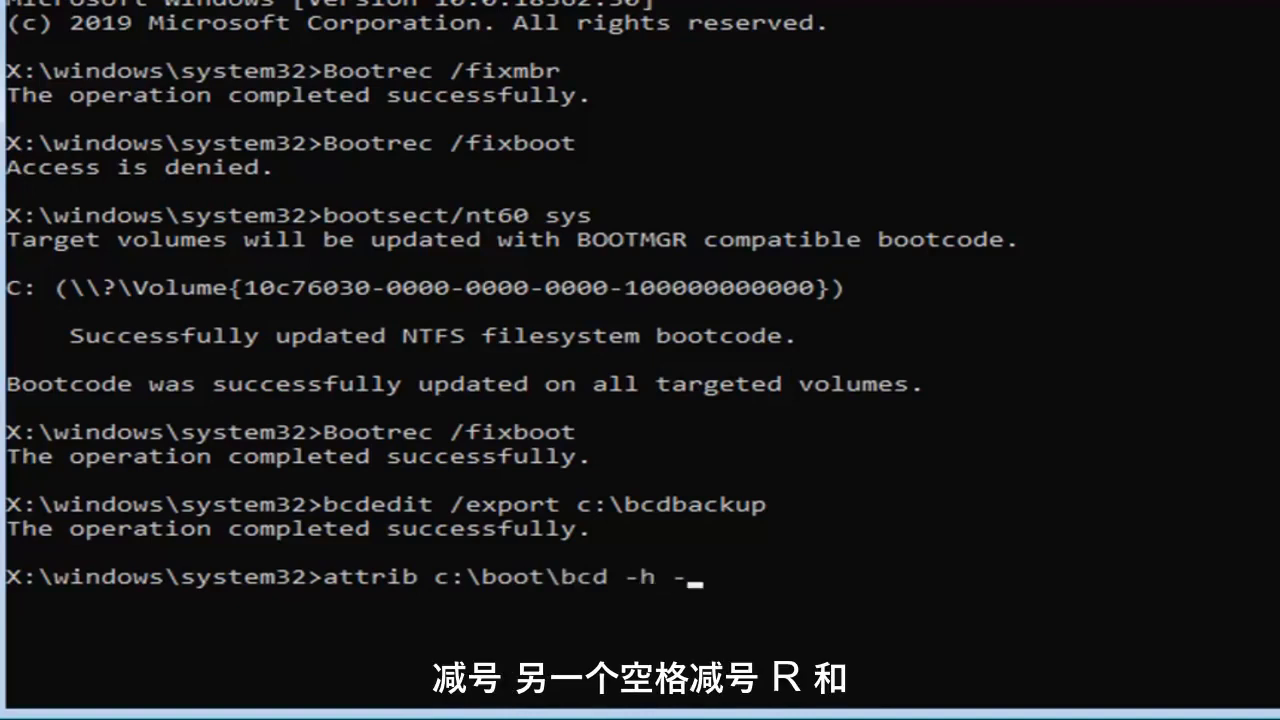
{"action": "type", "text": "r"}
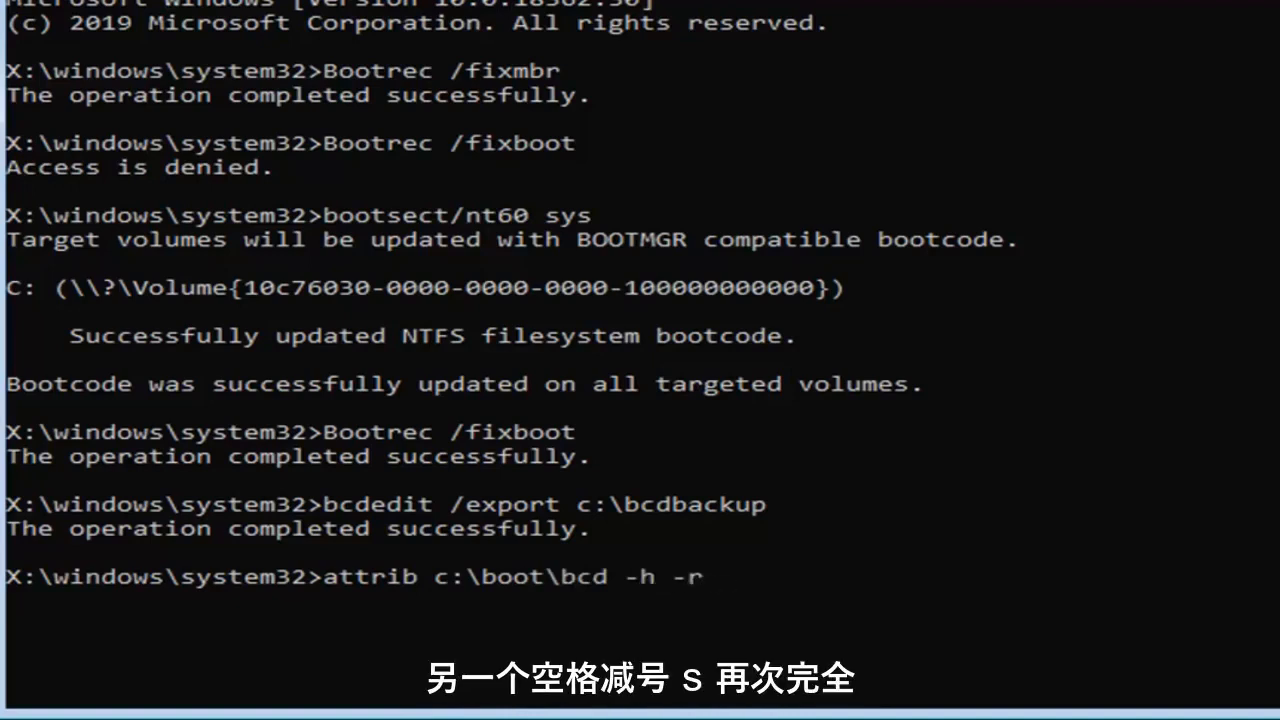
{"action": "type", "text": "-s"}
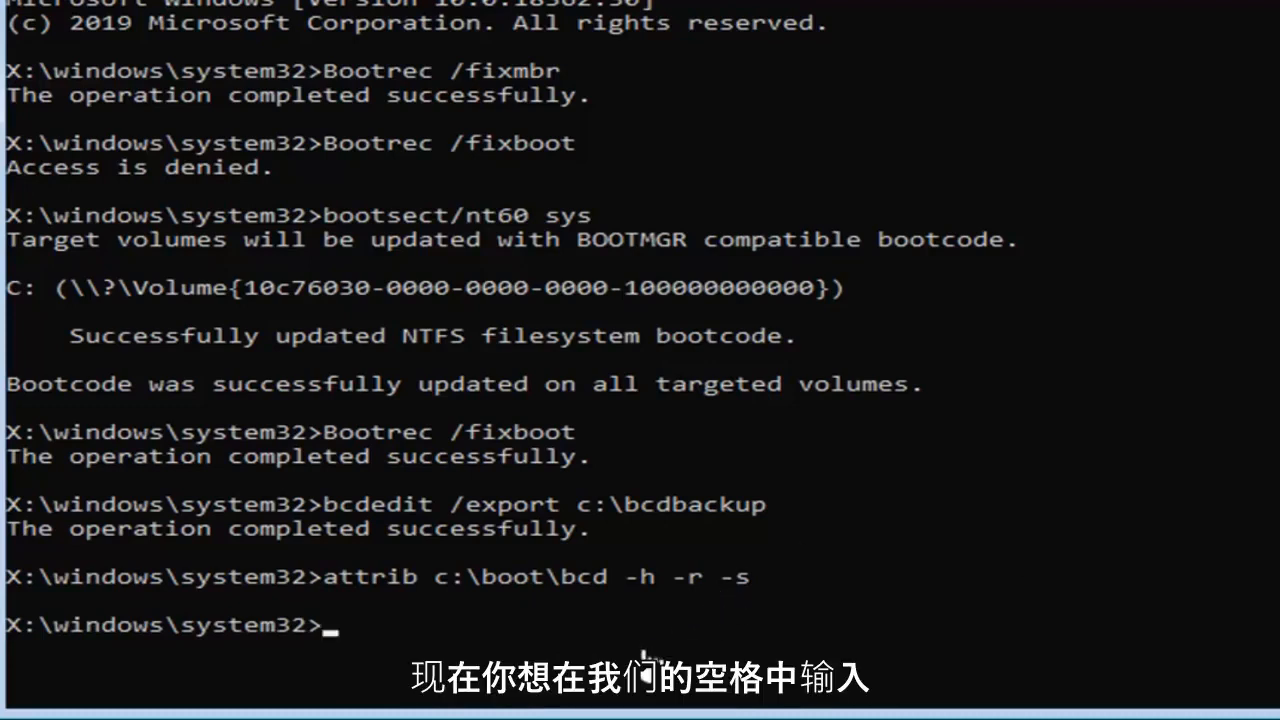
Run ren c:\boot\bcd bcd.old to rename the old BCD file.
{"action": "type", "text": "ren"}
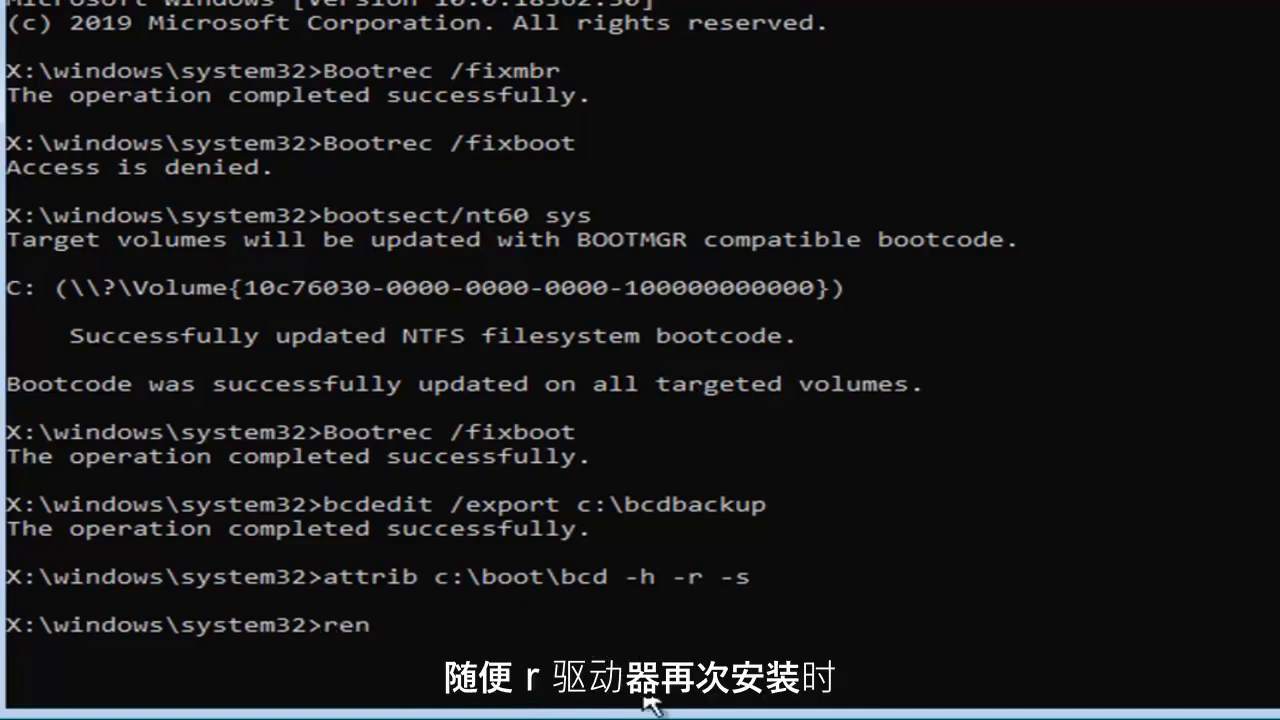
{"action": "type", "text": "c"}
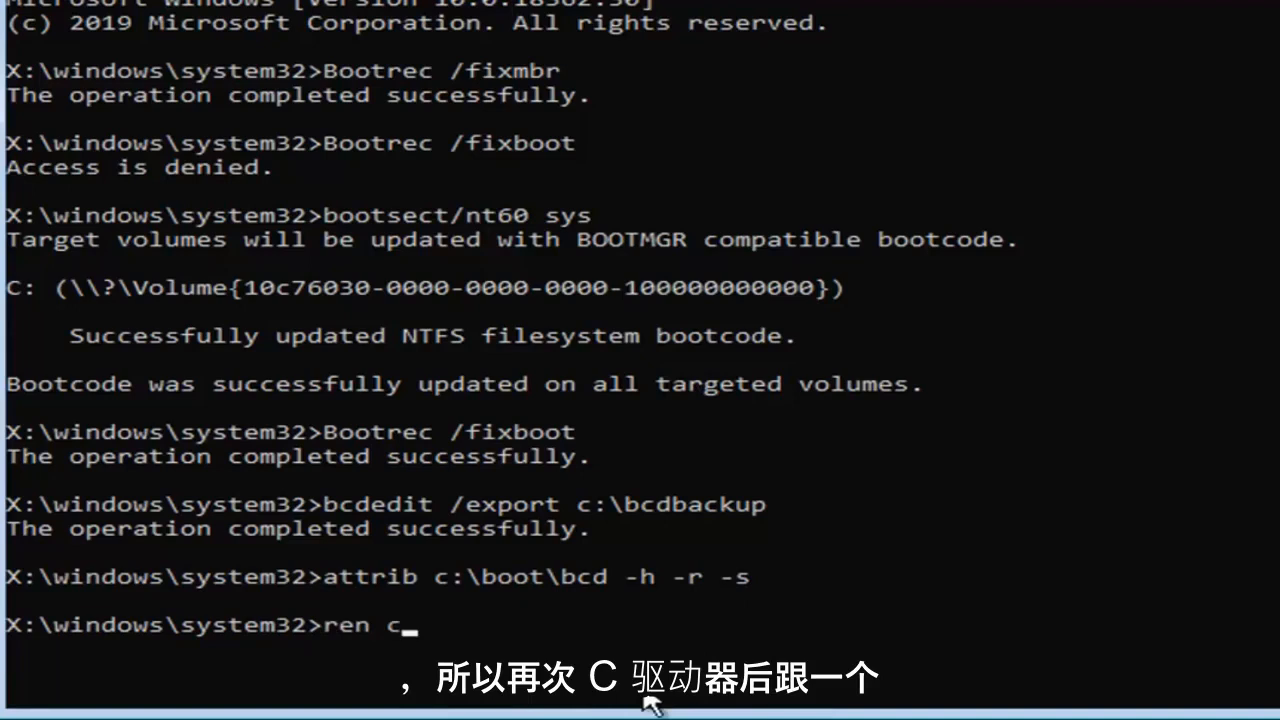
{"action": "type", "text": ":"}
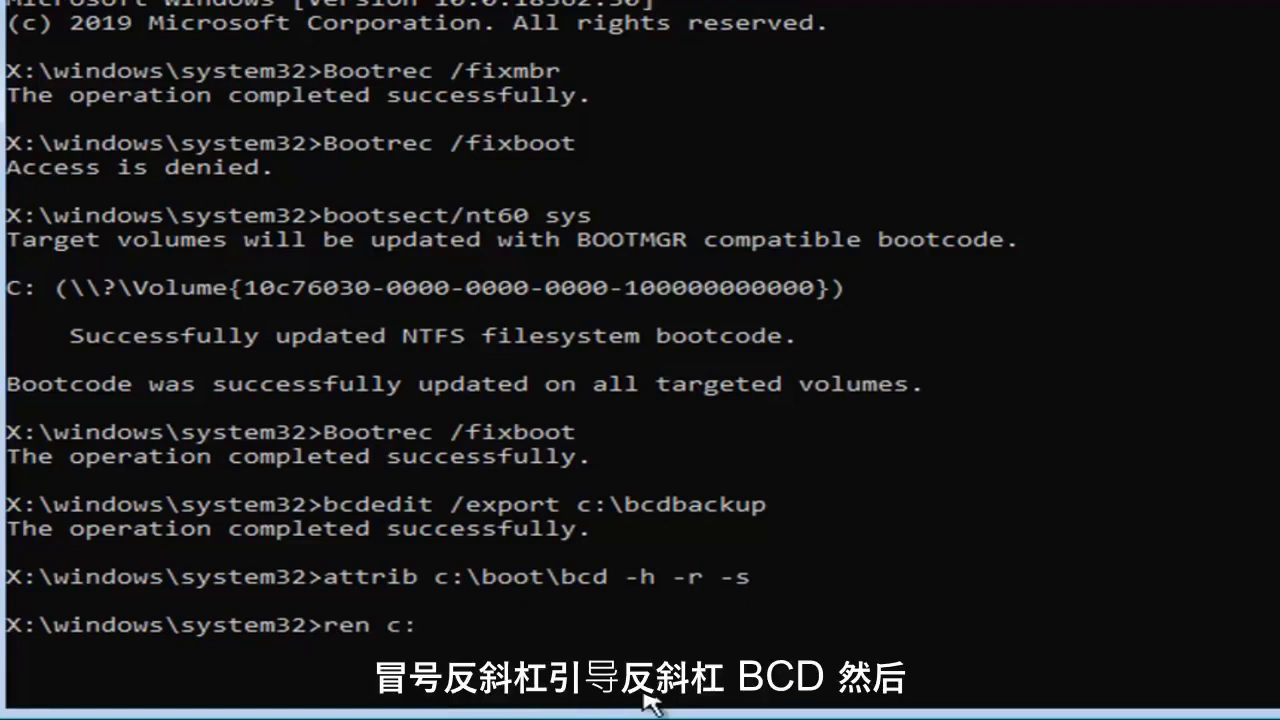
{"action": "type", "text": "\\"}
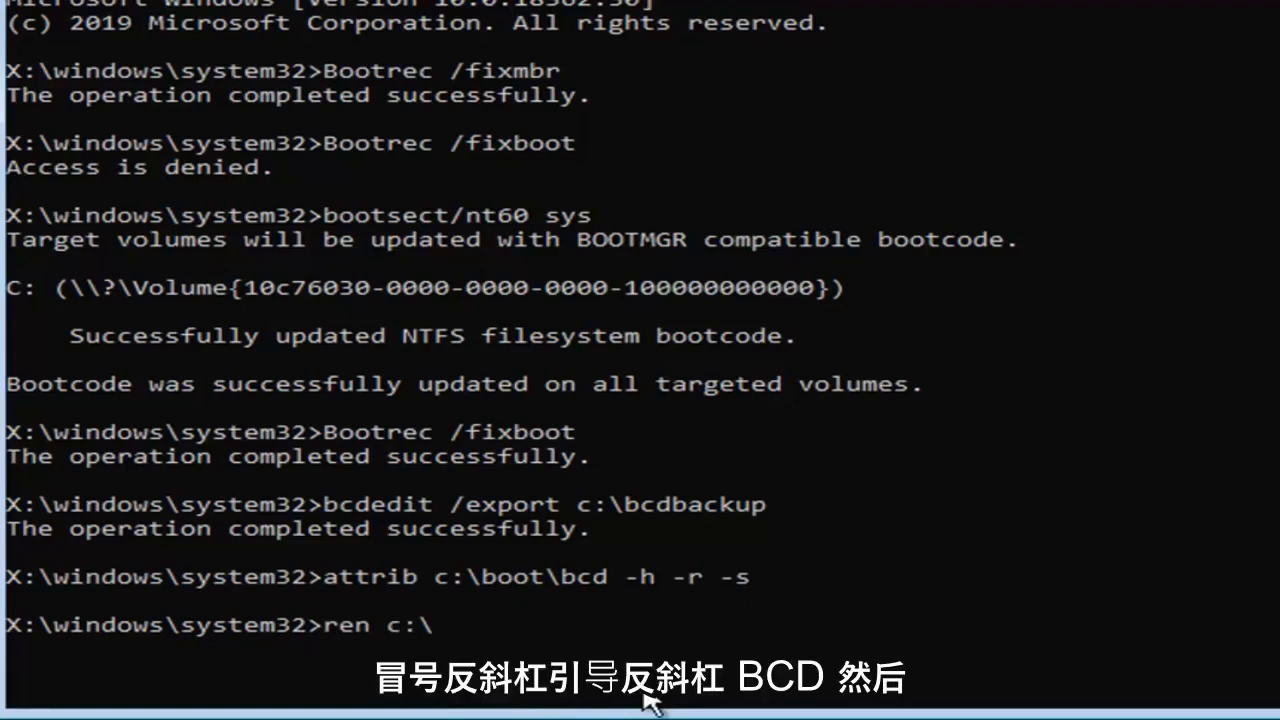
{"action": "type", "text": "boot"}
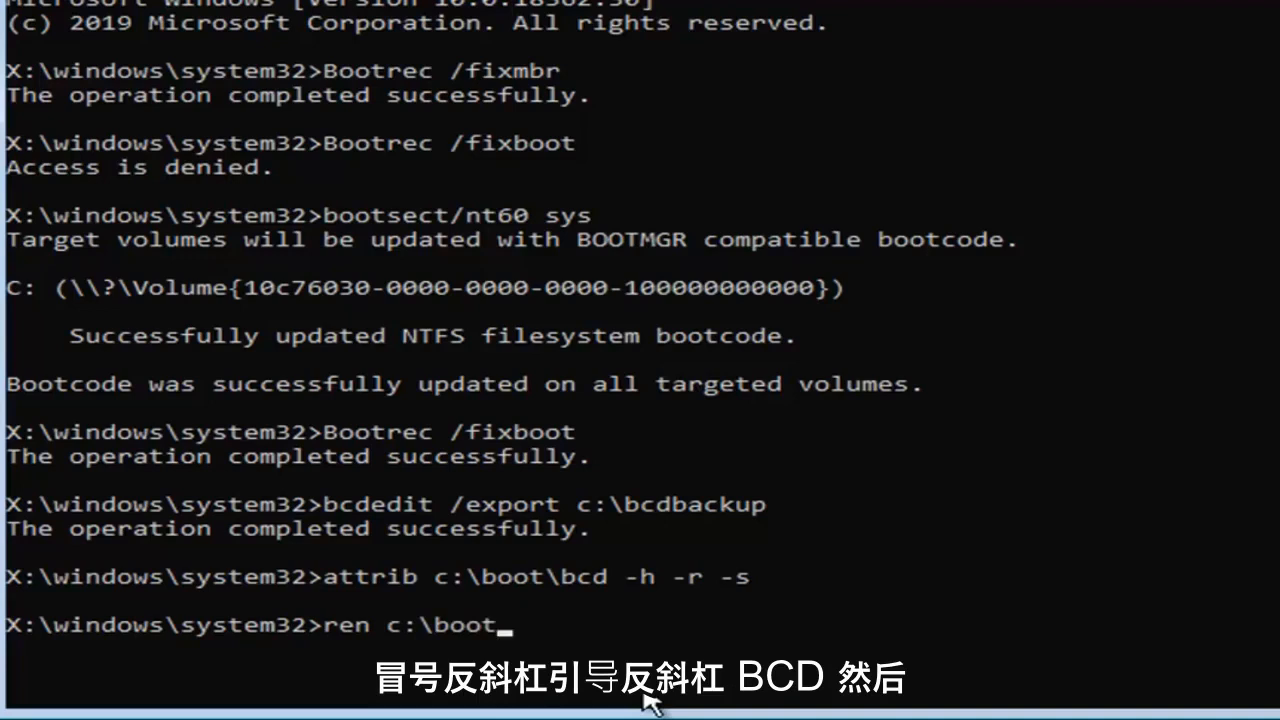
{"action": "type", "text": "\\bcd"}
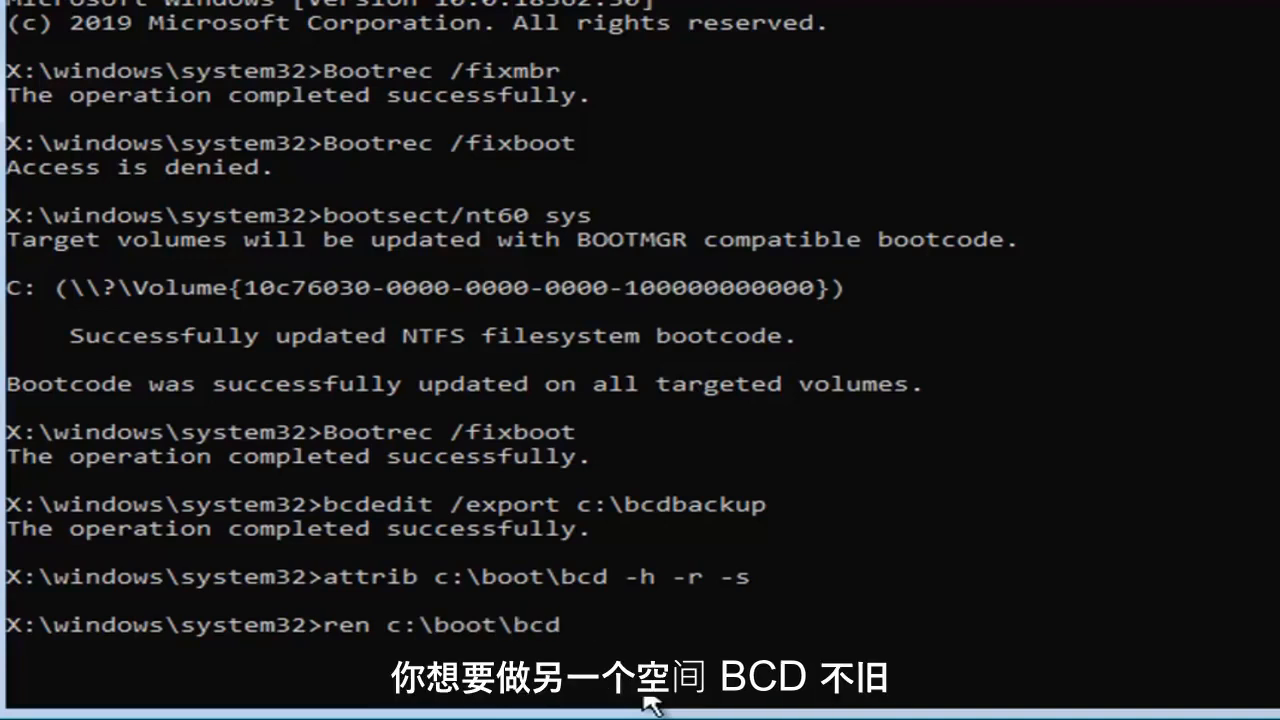
{"action": "type", "text": "bcd.old"}
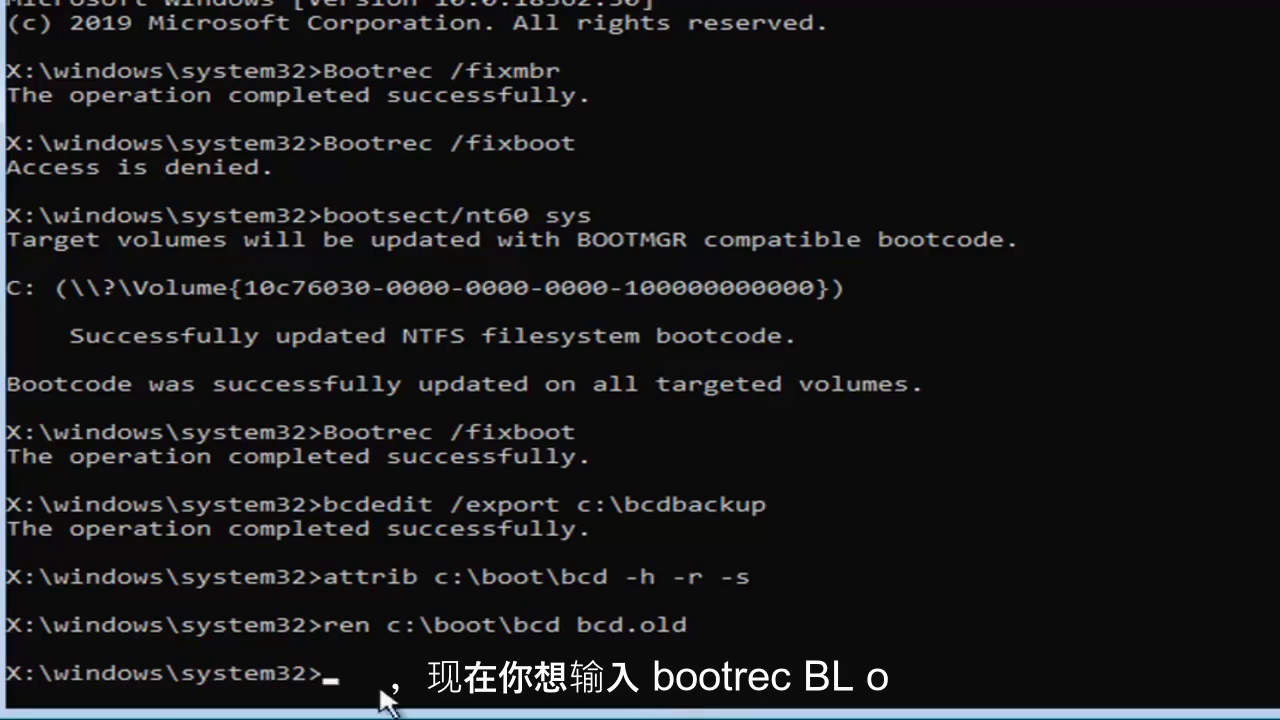
Run bootrec /rebuildbcd, add D:\Windows to the boot list, then exit.
{"action": "type", "text": "bootrec /rebuildbcd"}
{"action": "type", "text": "Y"}
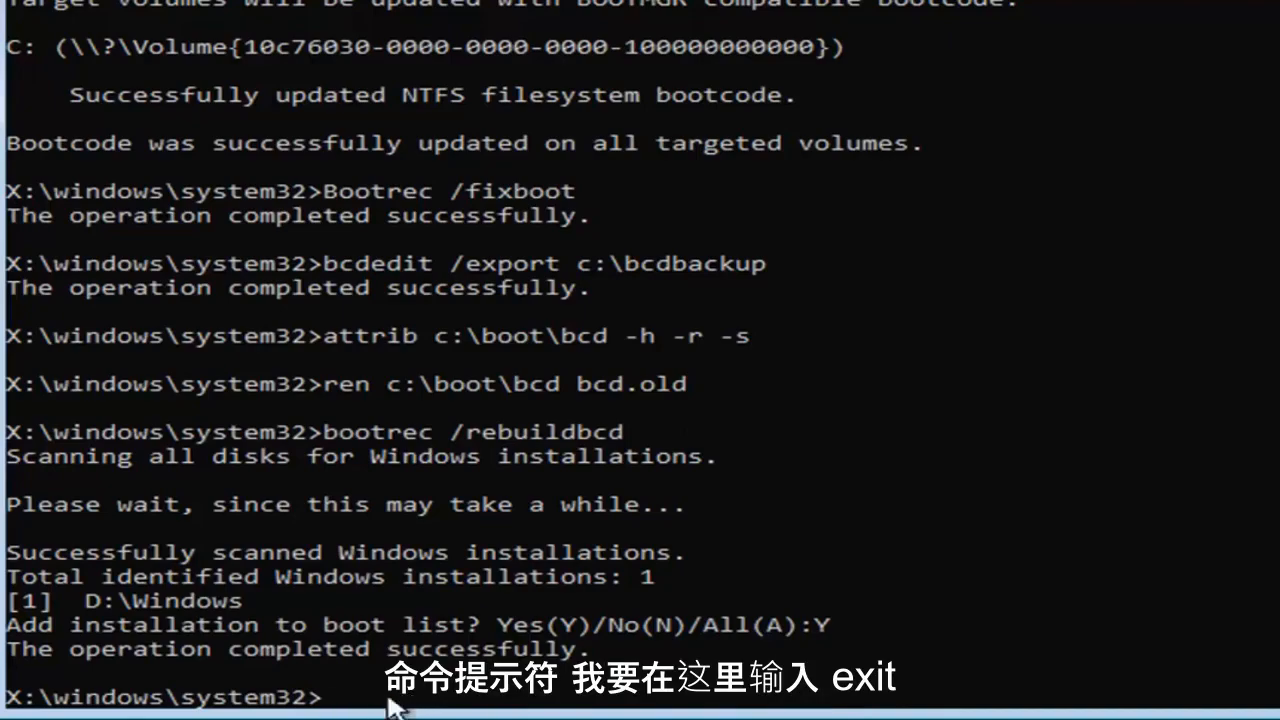
{"action": "type", "text": "exit"}
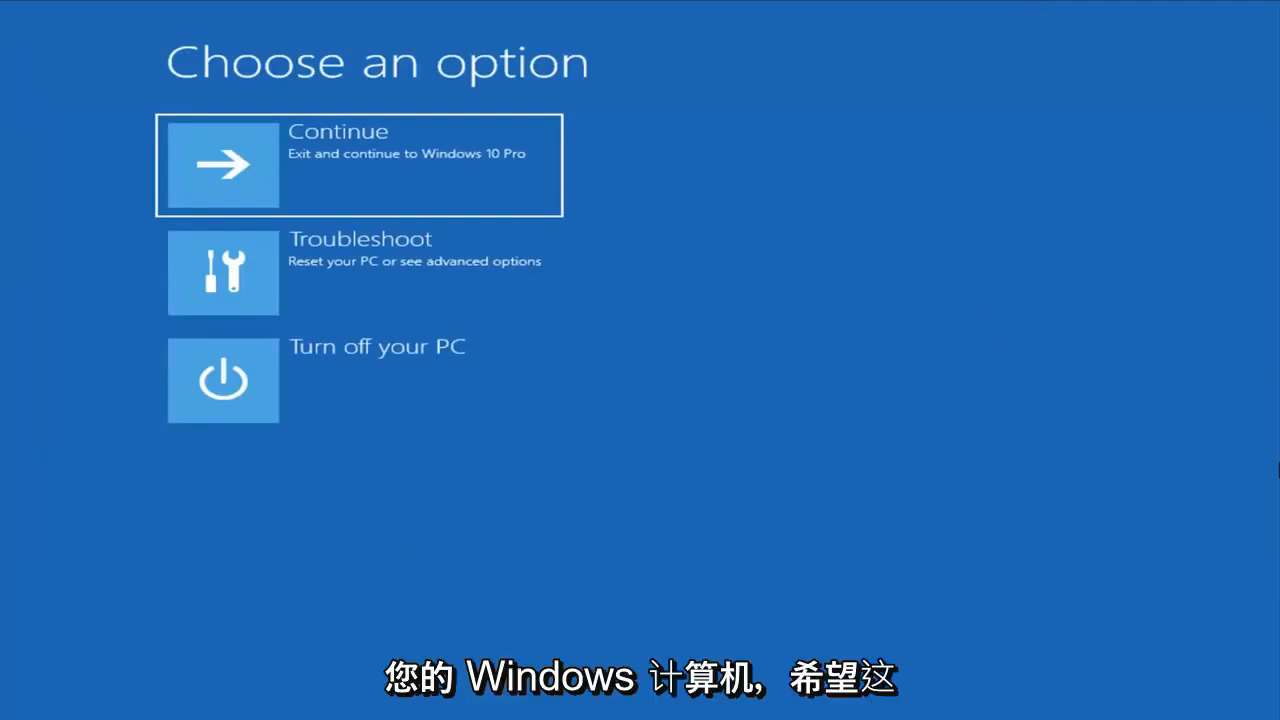
{"action": "mouse_move", "coordinate": [665, 362]}
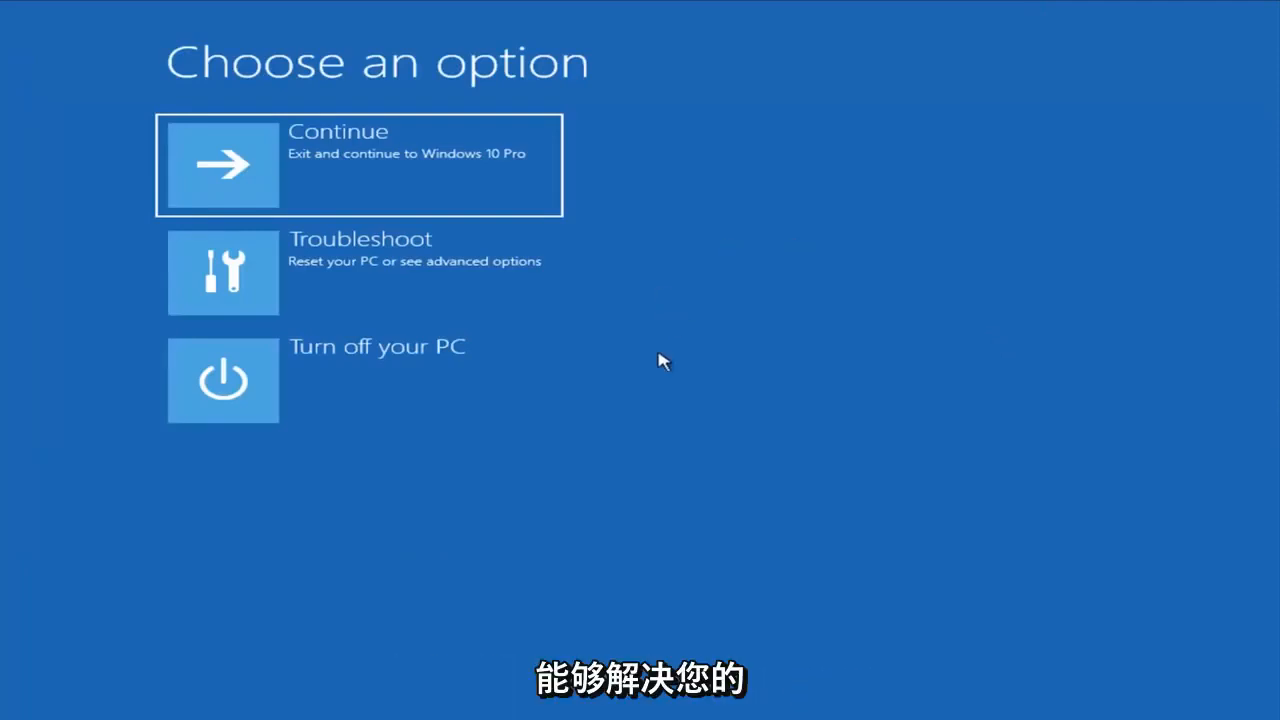
{"action": "mouse_move", "coordinate": [640, 363]}
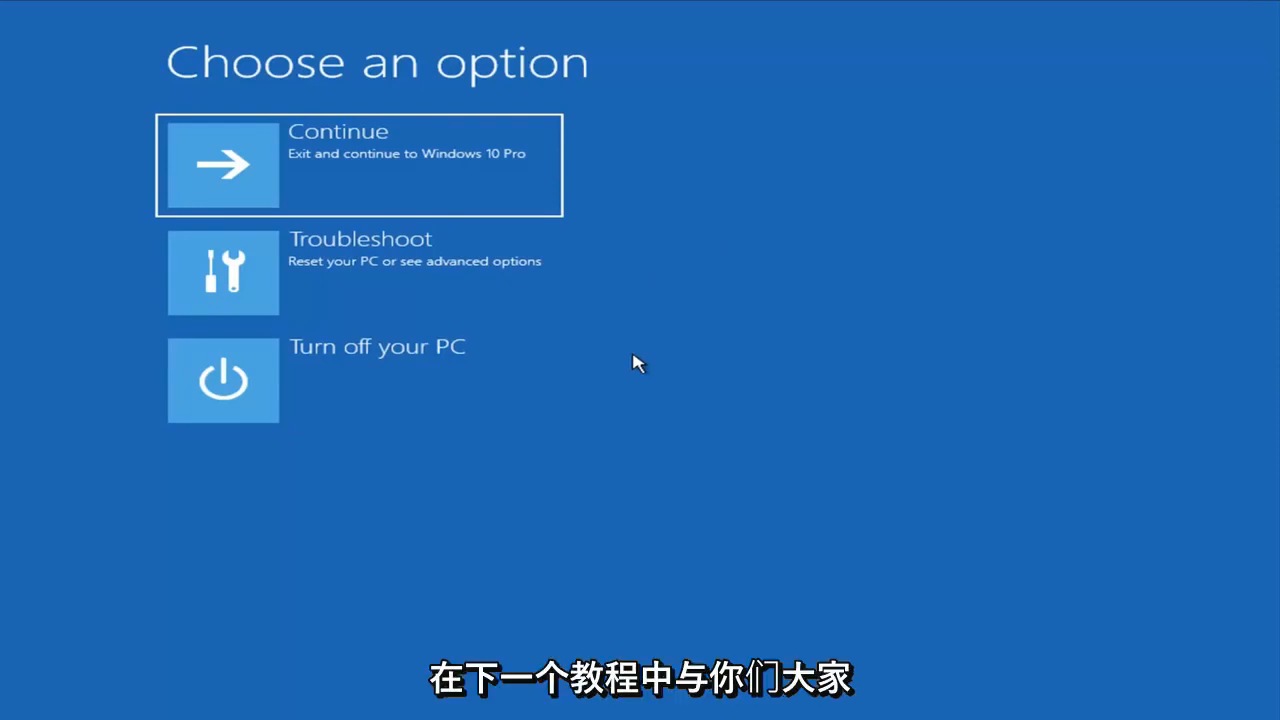
{"action": "mouse_move", "coordinate": [703, 455]}
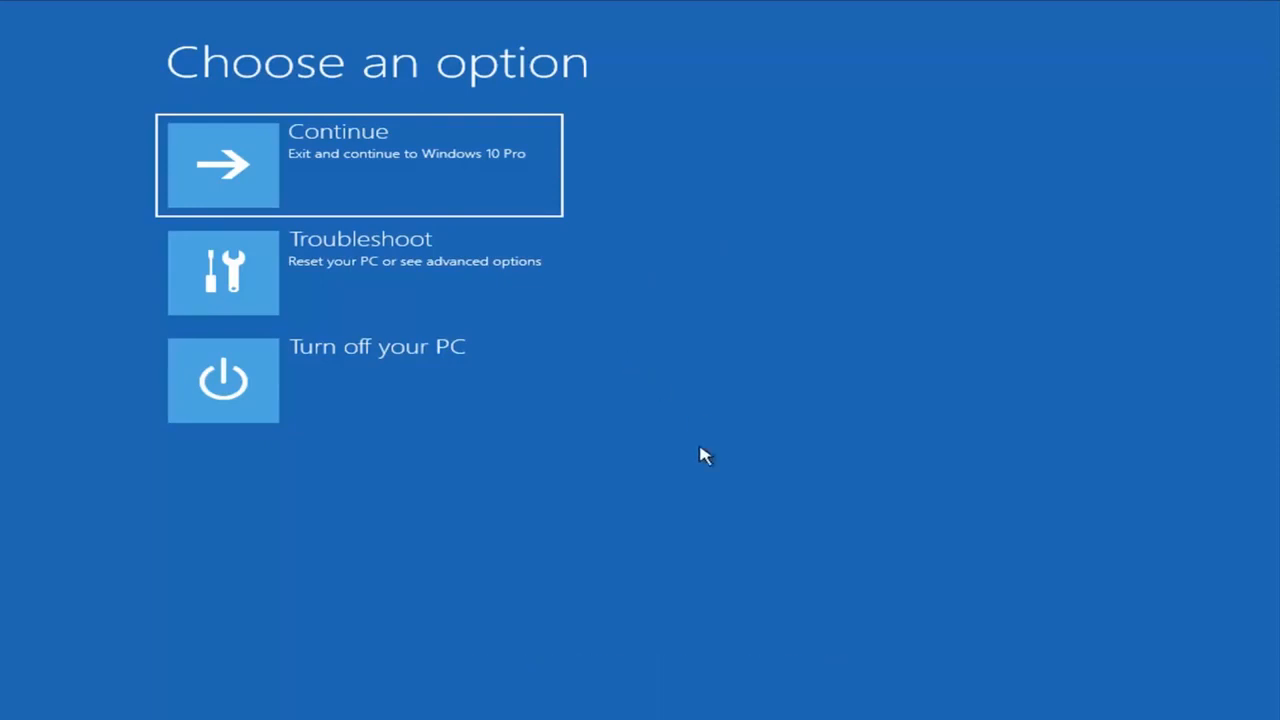